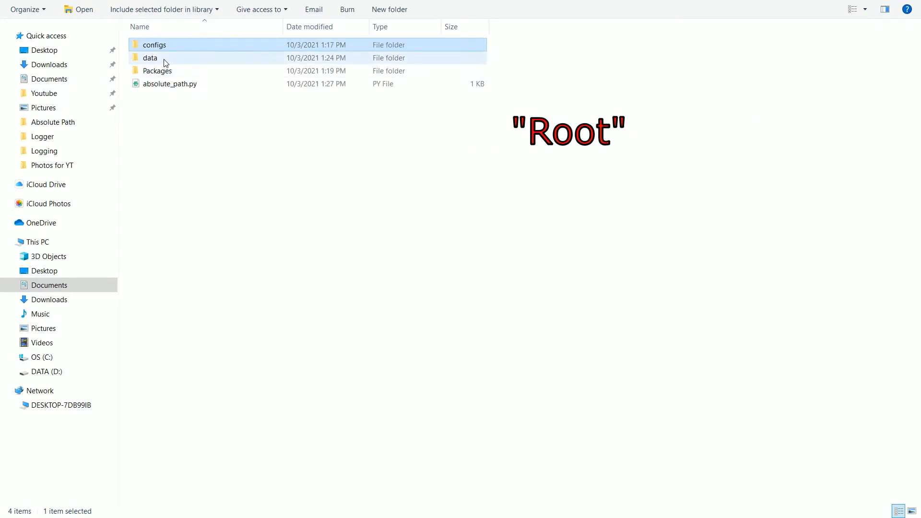
# Browse into the Packages folder to see its Customers and Supermarkets subfolders.
pyautogui.click(149, 57)
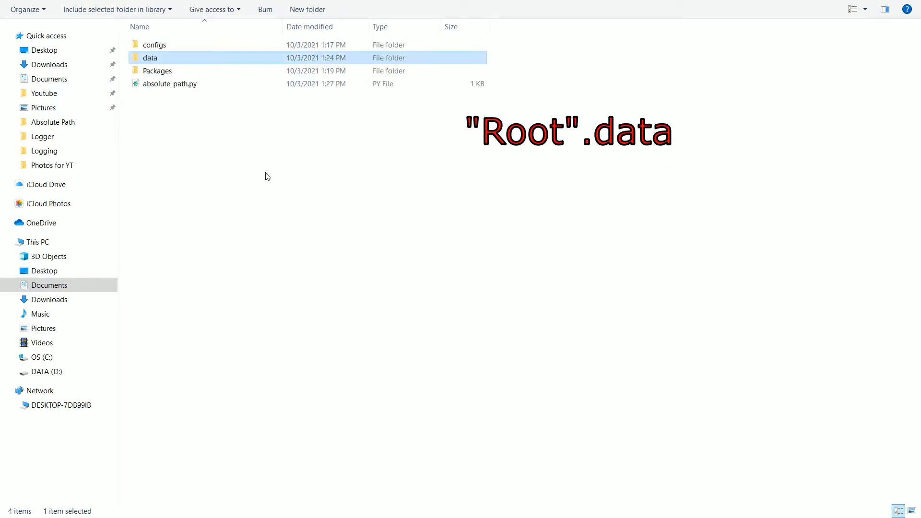
pyautogui.doubleClick(150, 57)
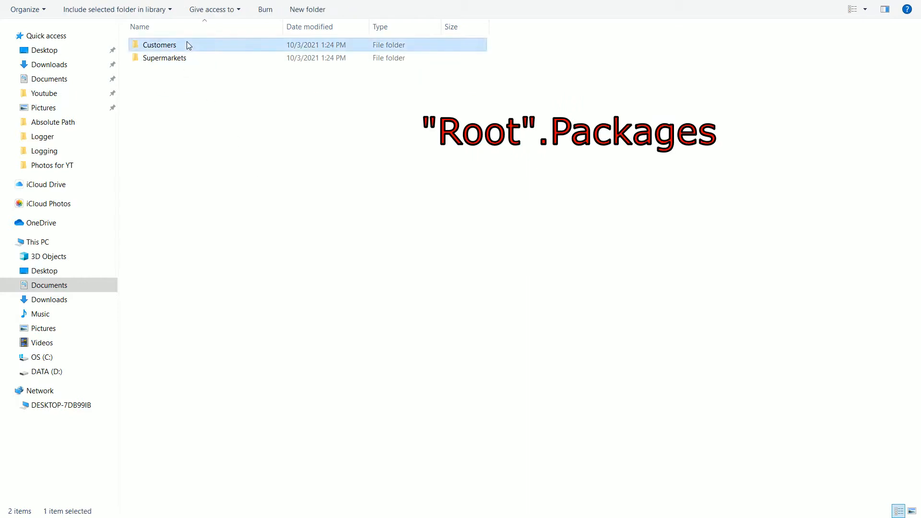
pyautogui.click(165, 57)
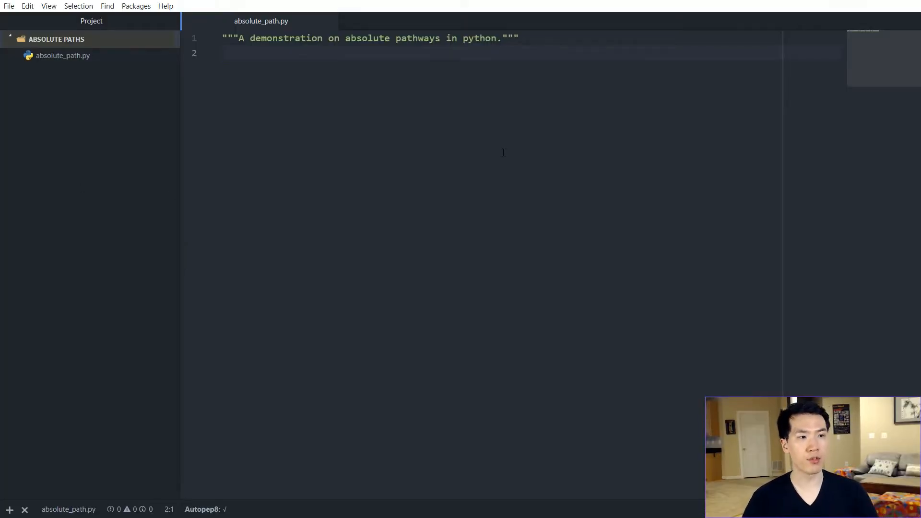
# Write import yaml, an empty def main(): pass, and the if __name__ == '__main__': main() guard.
pyautogui.write("if __name__ == '__main__':")
pyautogui.write('main(')
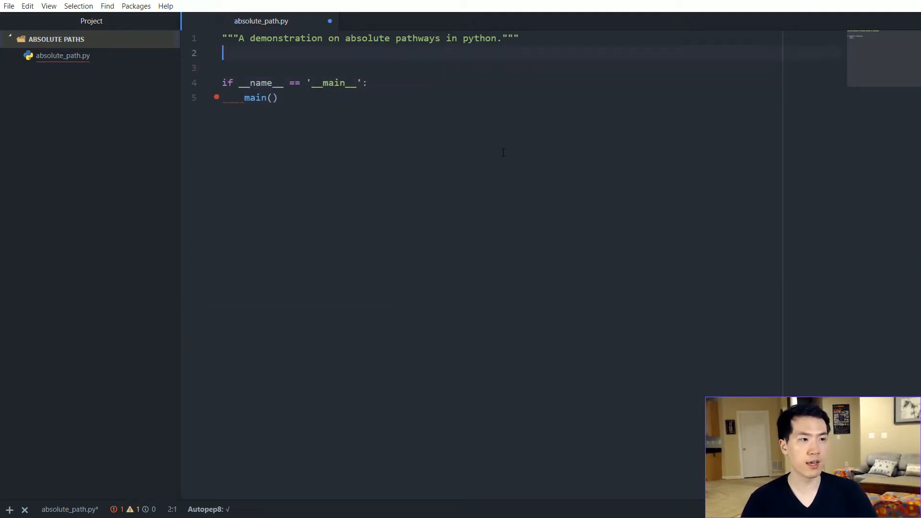
pyautogui.write('def main()')
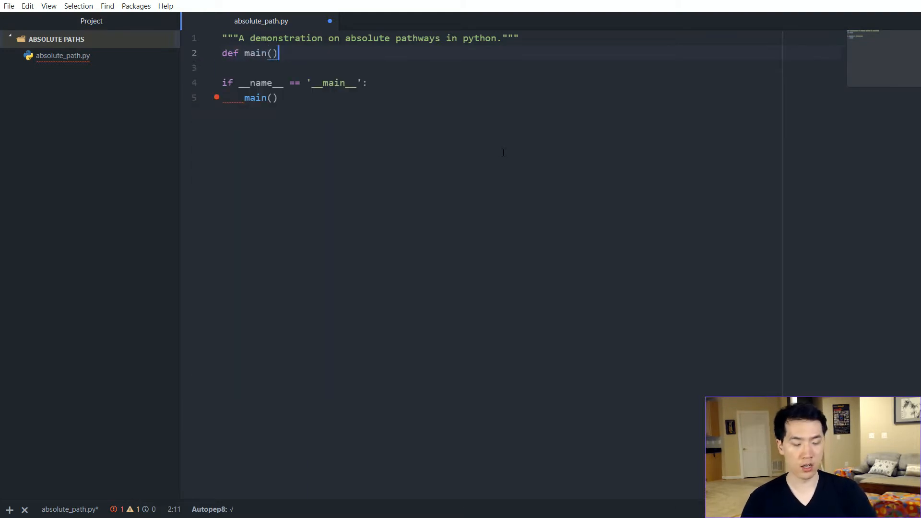
pyautogui.write(':')
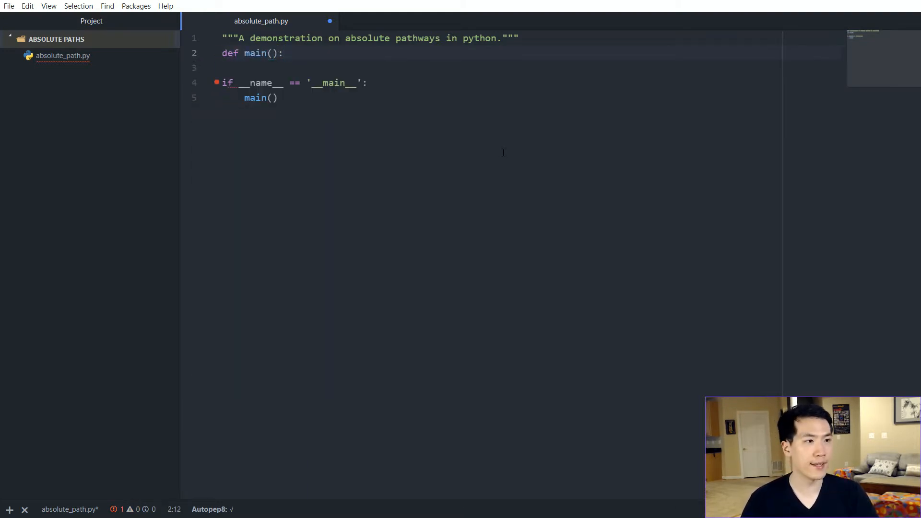
pyautogui.write('pass')
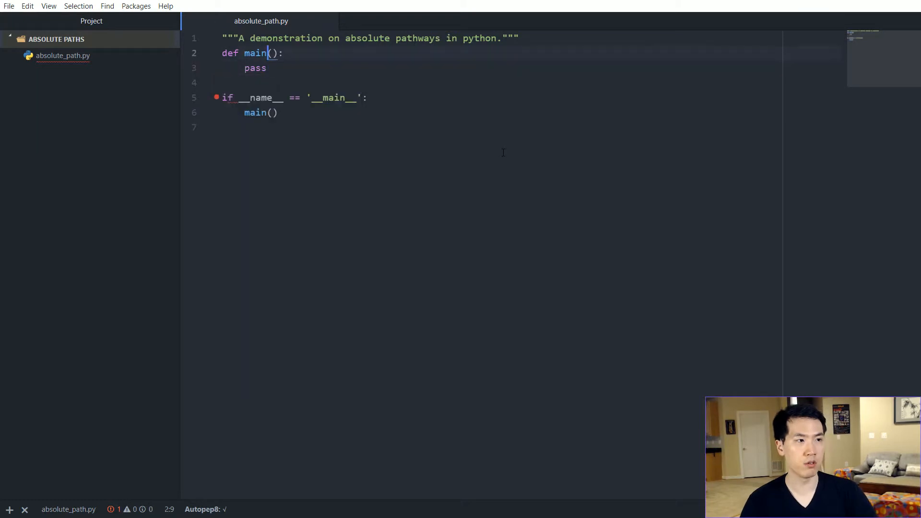
pyautogui.write('import')
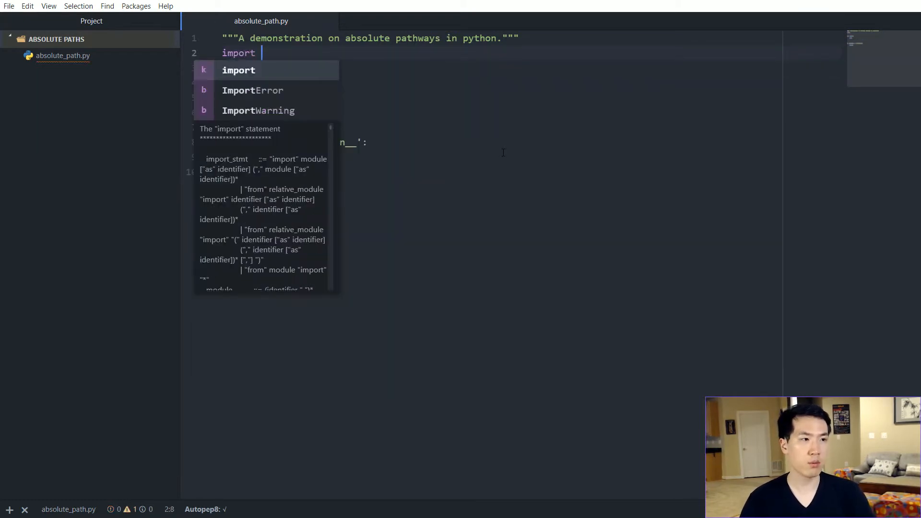
pyautogui.write('yaml')
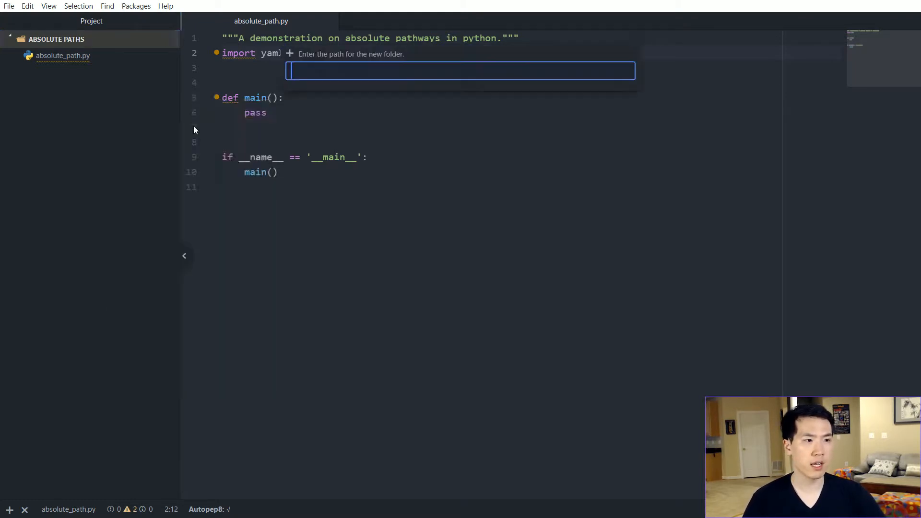
# Create a configs folder containing a new file_address.yaml.
pyautogui.write('configs\\')
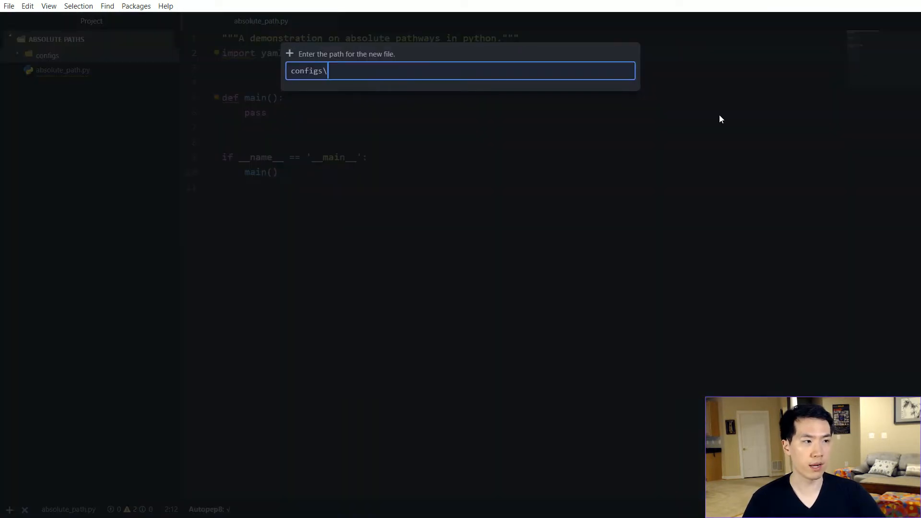
pyautogui.write('file_addr')
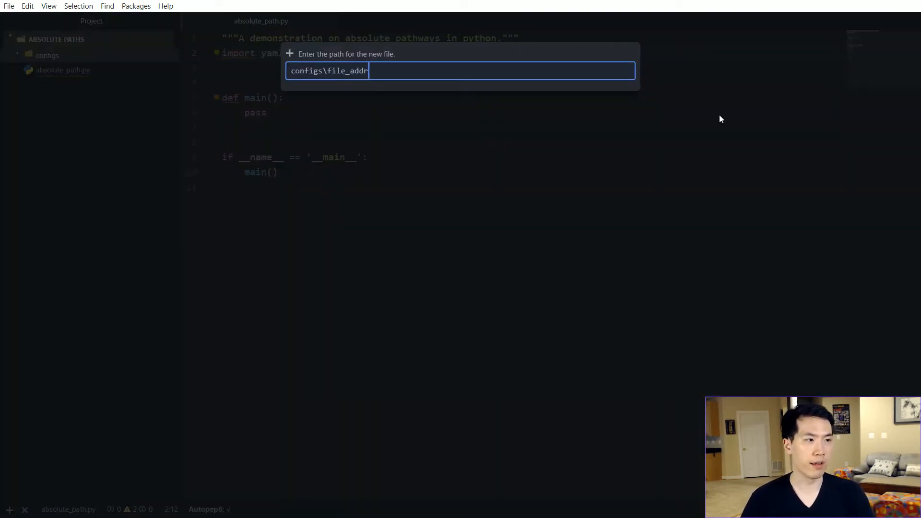
pyautogui.press('Enter')
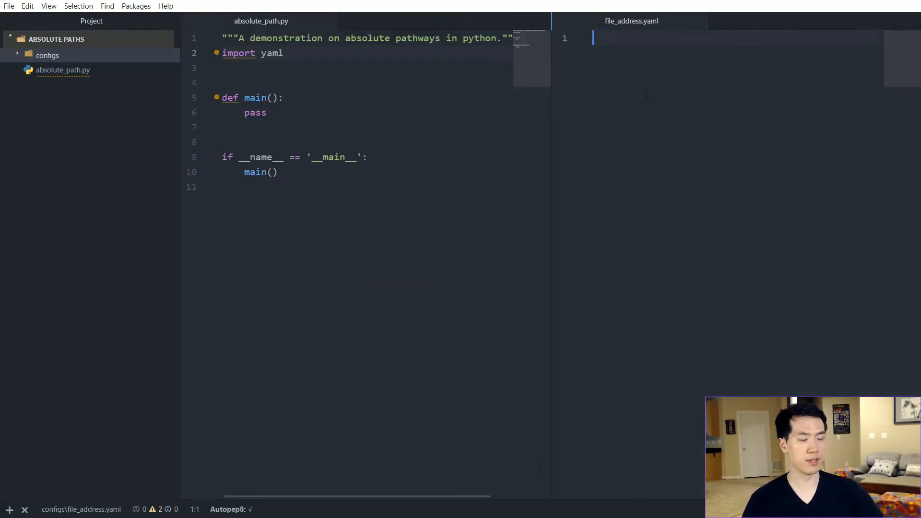
# Start file_address.yaml with a file_address: key on line 1.
pyautogui.write('file_addre')
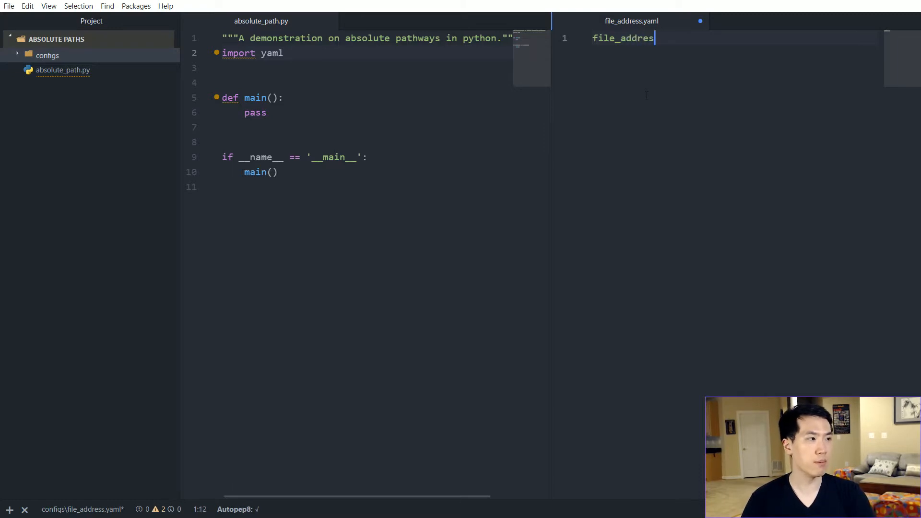
pyautogui.write('s:')
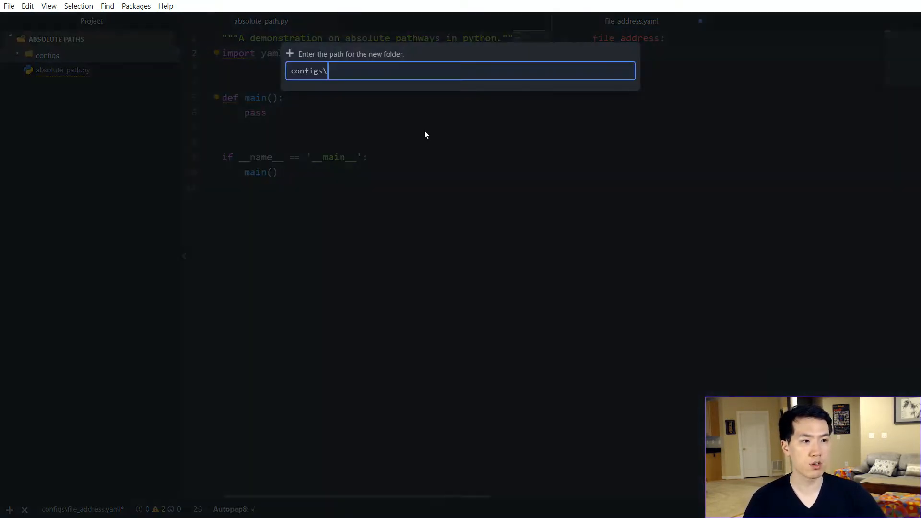
pyautogui.press('Enter')
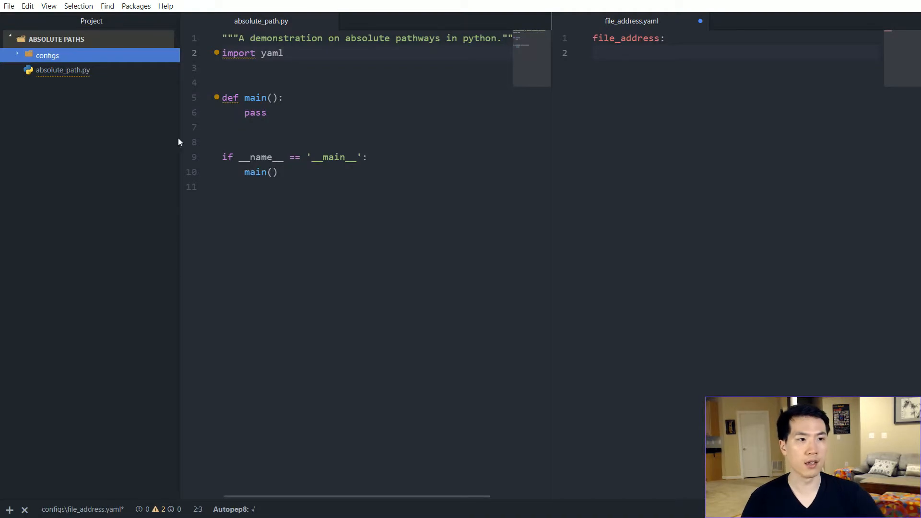
pyautogui.rightClick(46, 69)
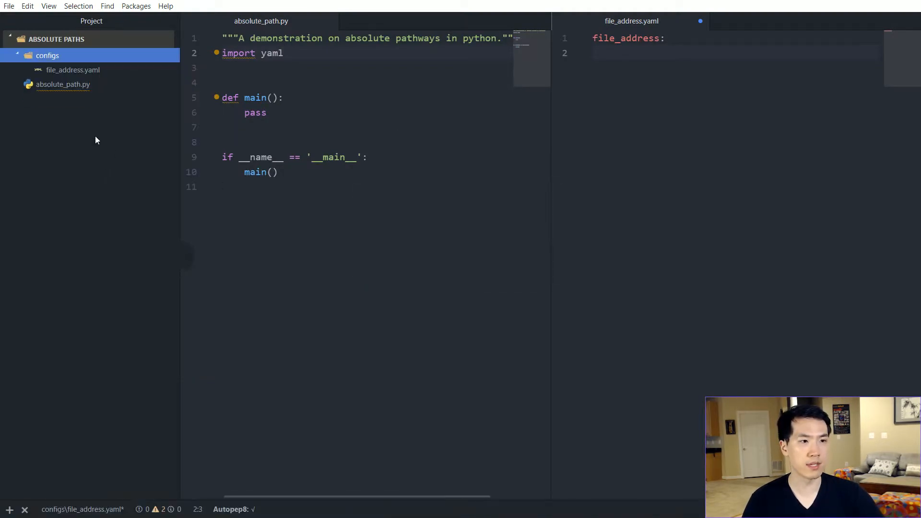
# Create a data folder holding file.txt with a one-line note.
pyautogui.rightClick(55, 38)
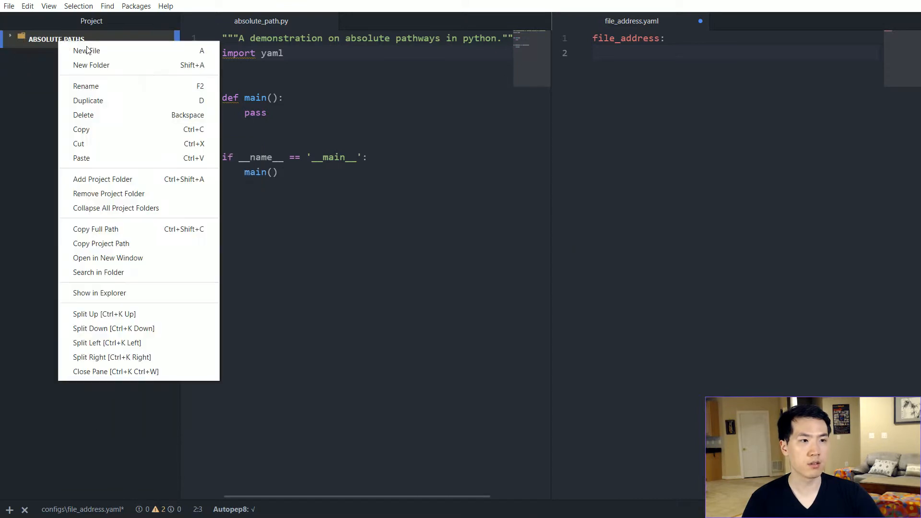
pyautogui.click(90, 66)
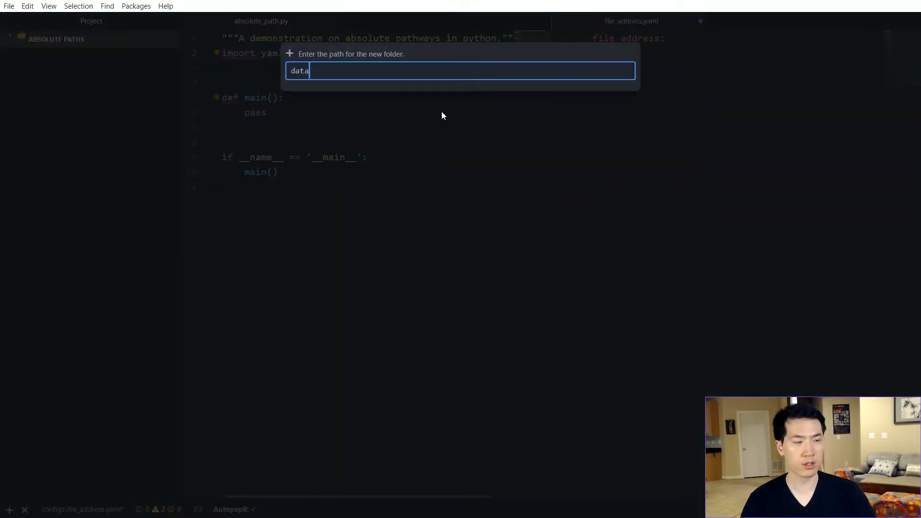
pyautogui.press('Enter')
pyautogui.write('This is where')
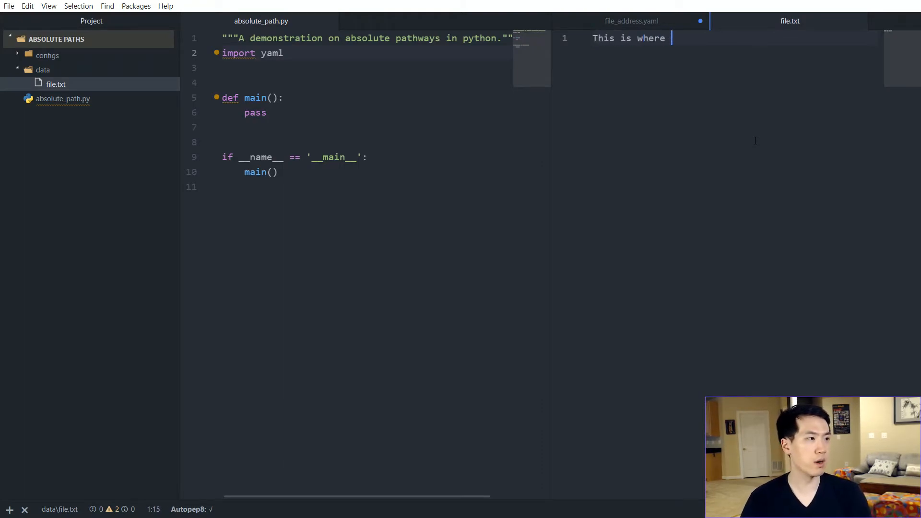
pyautogui.write('the file txt file exi')
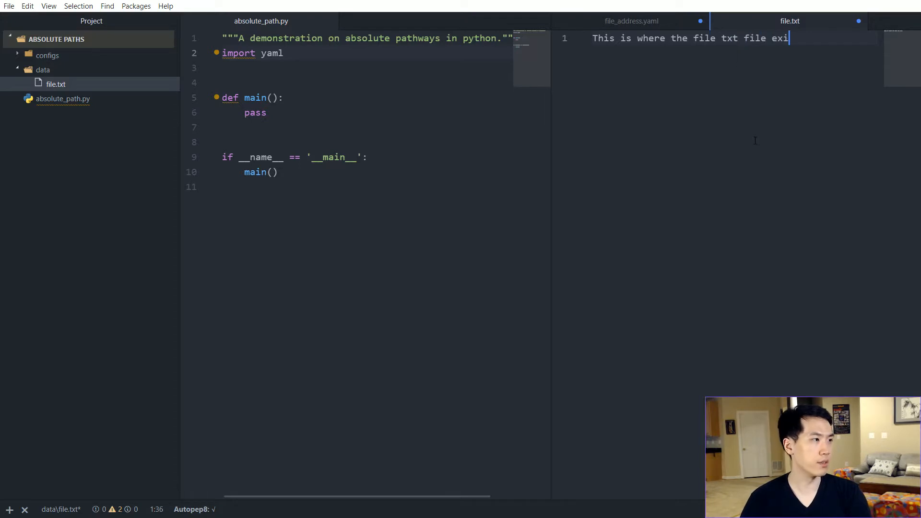
pyautogui.write('sts.')
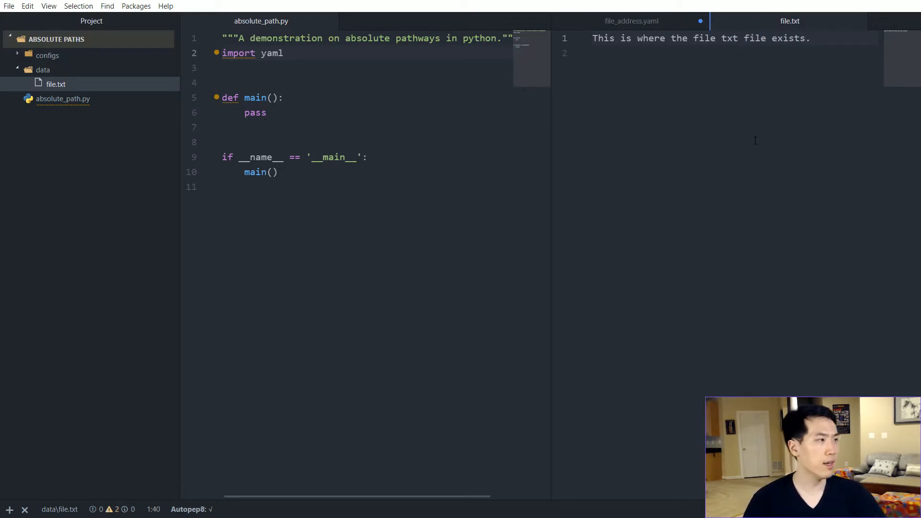
# Set the file_address entry in file_address.yaml to data/file.txt.
pyautogui.click(629, 21)
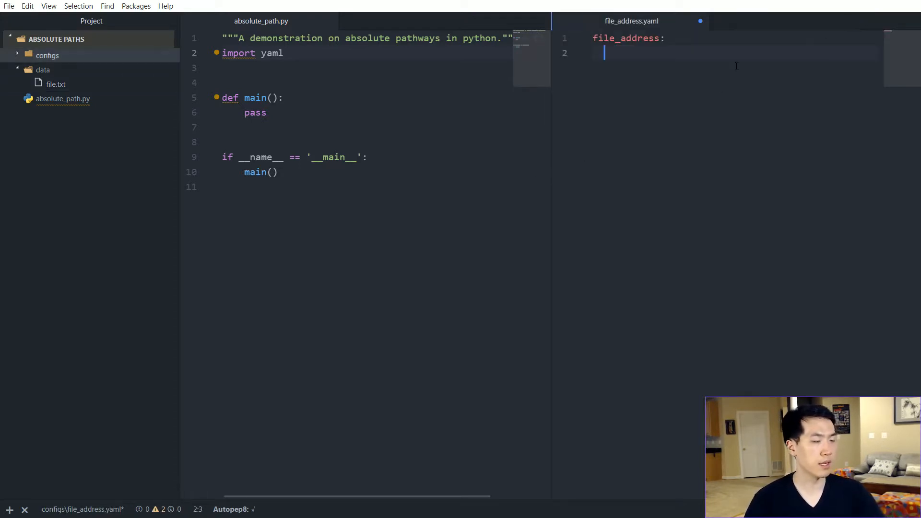
pyautogui.write('data/')
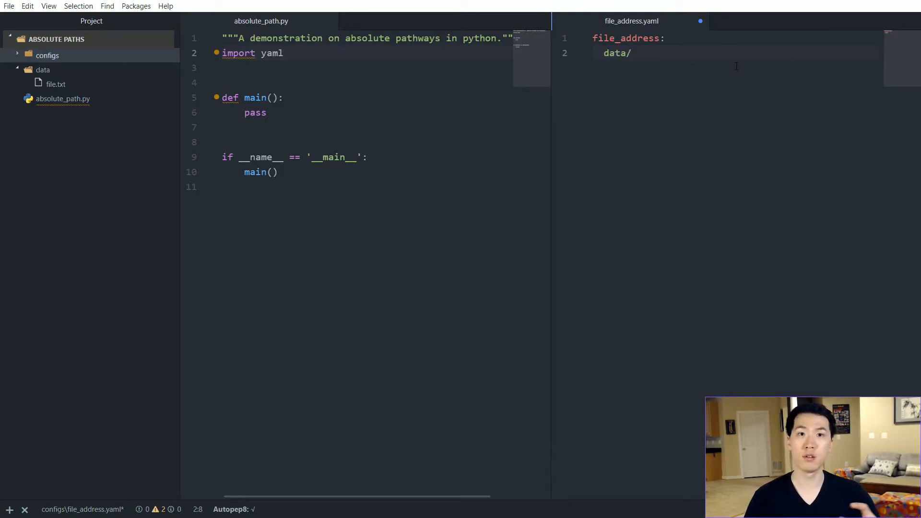
pyautogui.click(632, 52)
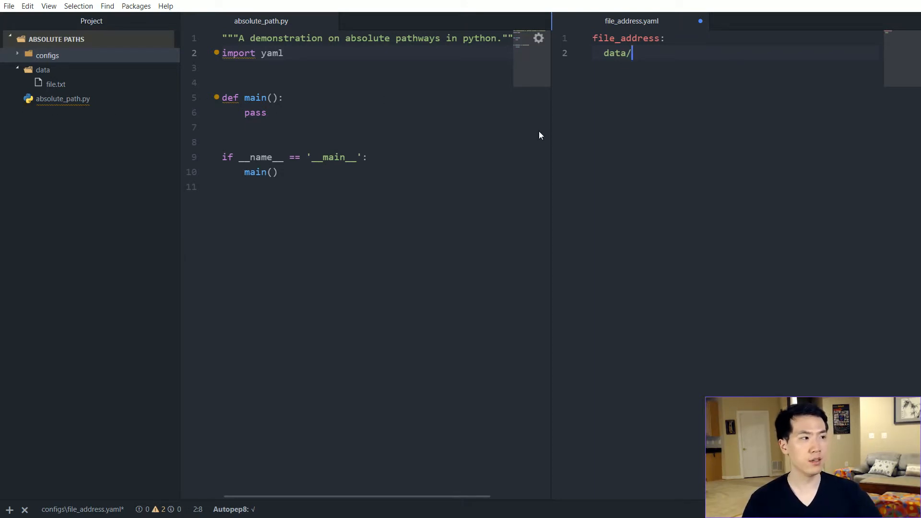
pyautogui.write('fi')
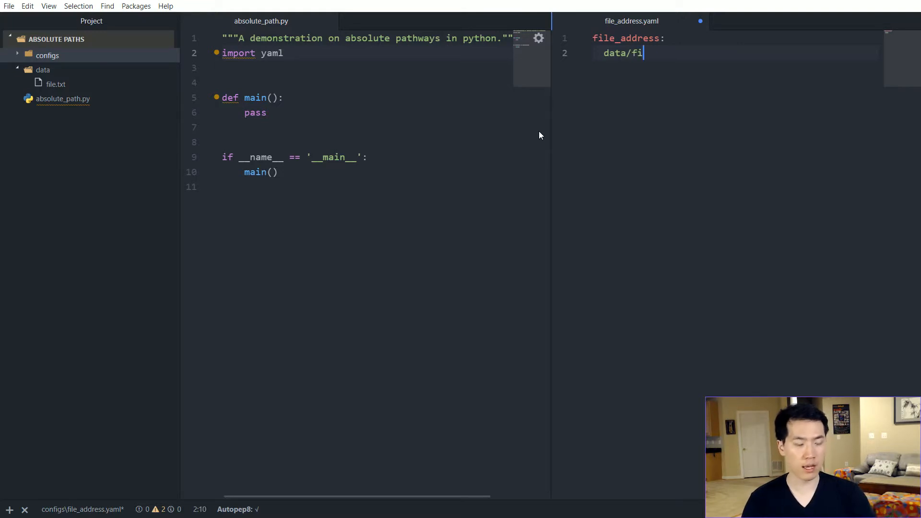
pyautogui.write('le.txt')
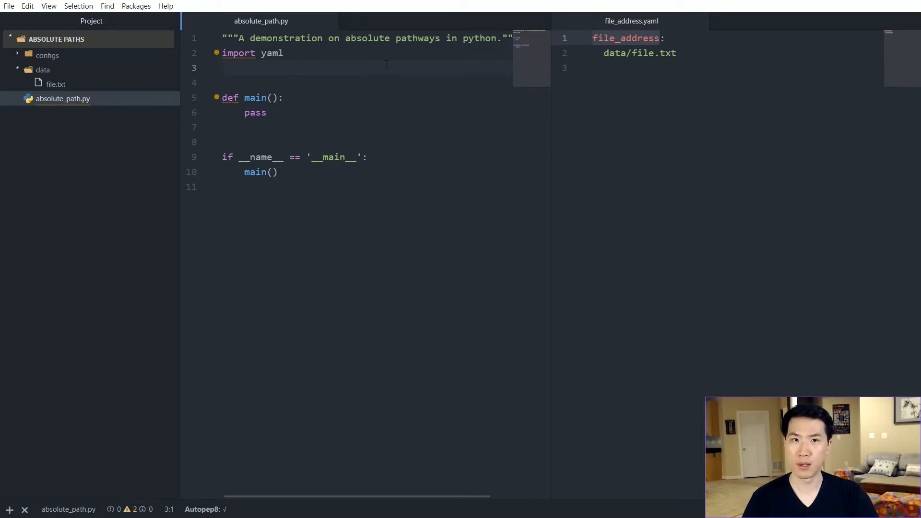
# Load configs/file_address.yaml into my_dict with yaml.safe_load.
pyautogui.write('with')
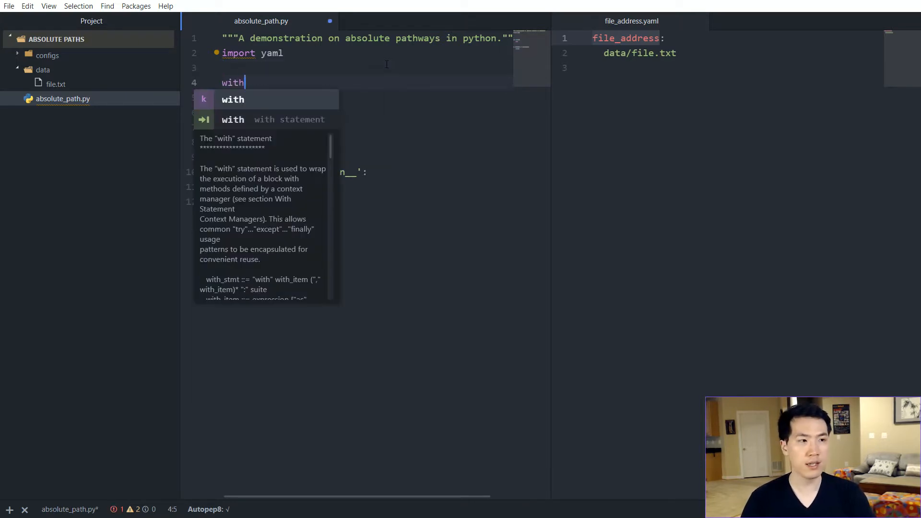
pyautogui.write("open('configs/file_address.yaml') as f:")
pyautogui.click(364, 98)
pyautogui.write('my_dict = safe')
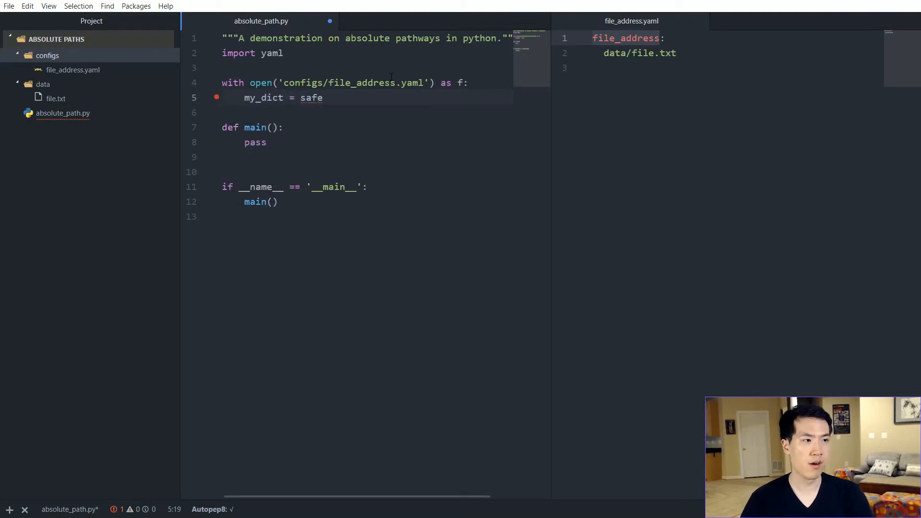
pyautogui.write('yaml.saf')
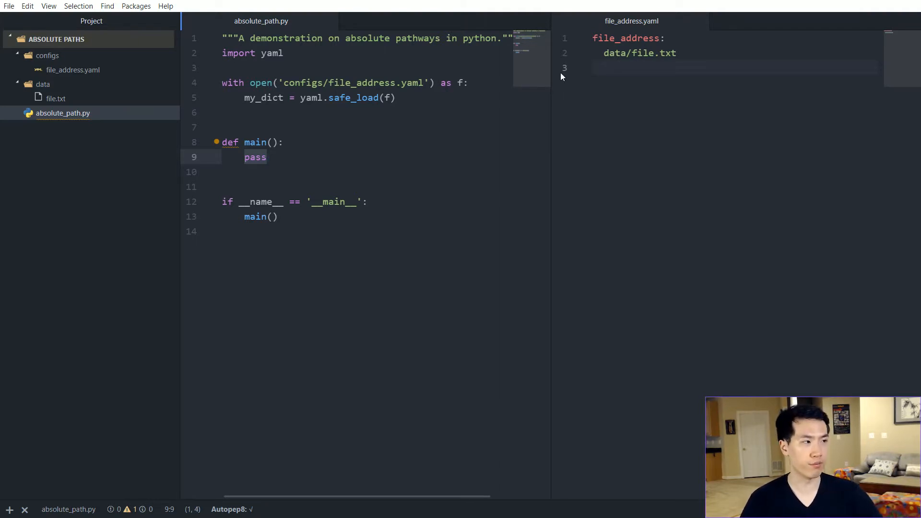
# In main, open my_dict['file_address'], read its lines and print(lines).
pyautogui.write("with open('")
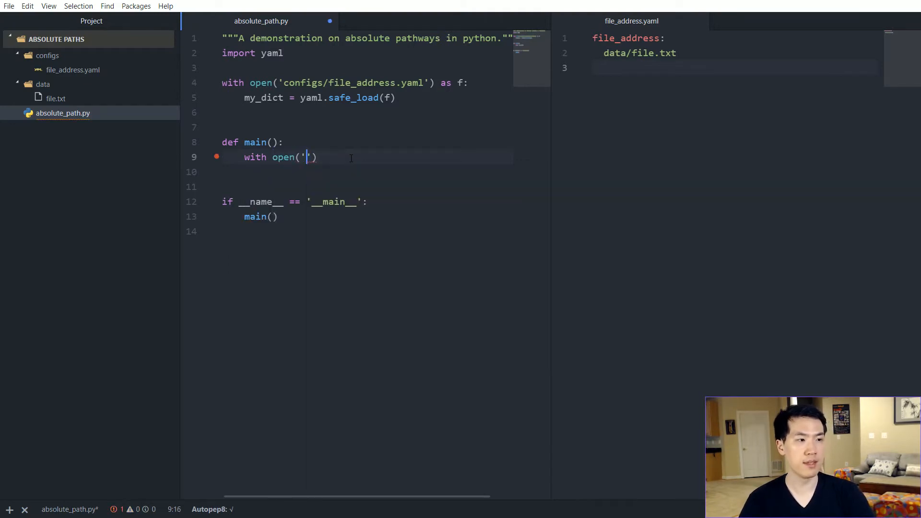
pyautogui.press('BackSpace')
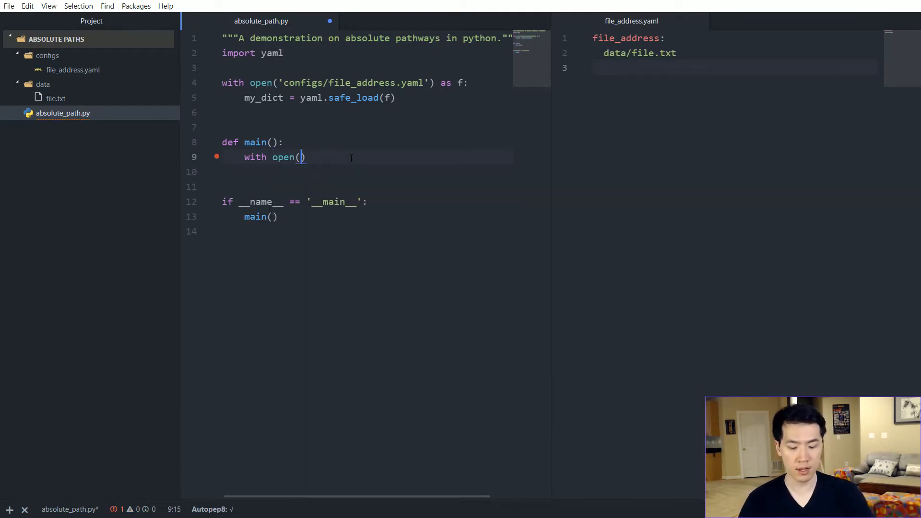
pyautogui.write('my_dict')
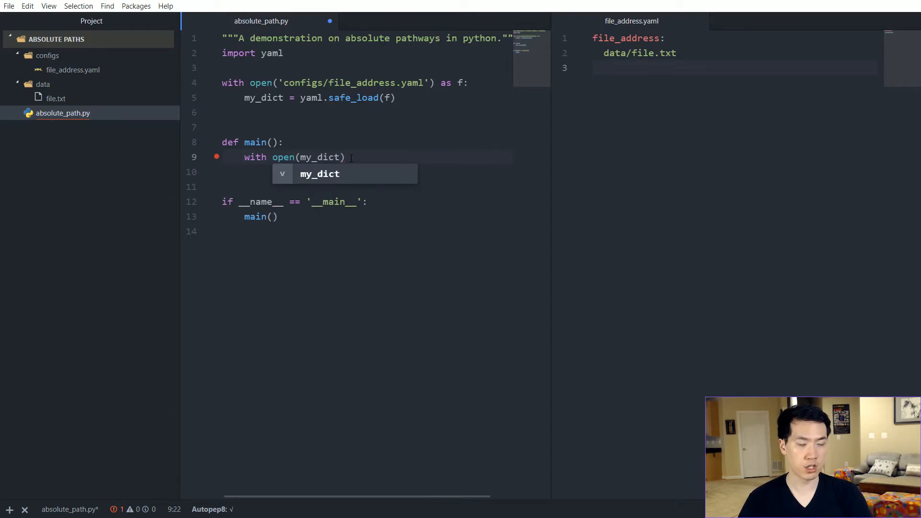
pyautogui.write('[]')
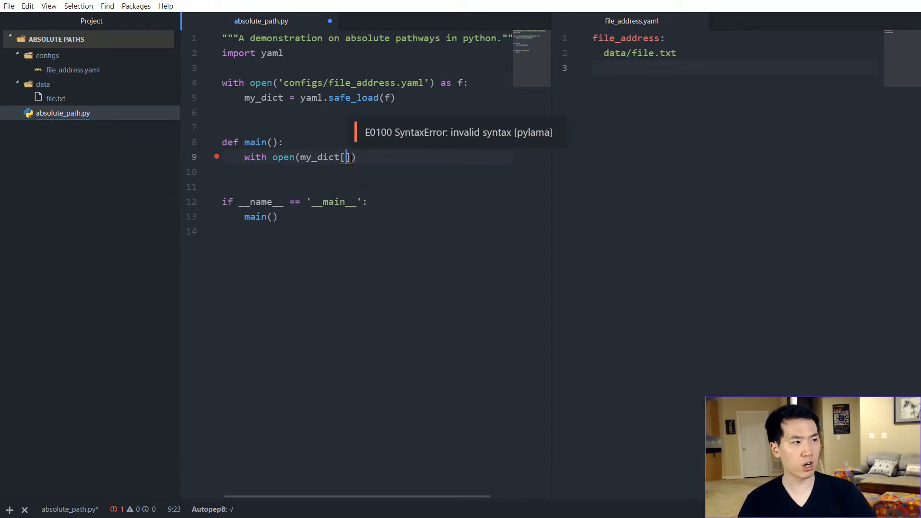
pyautogui.write("'file_address'")
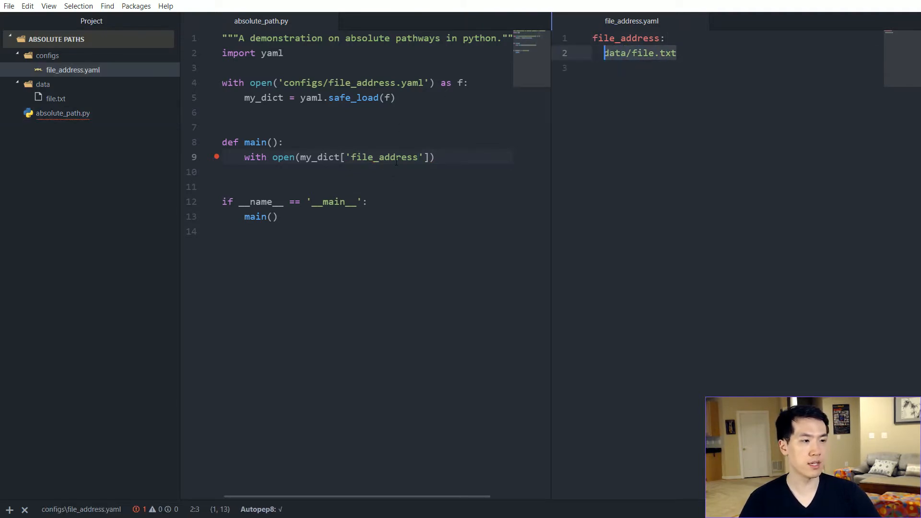
pyautogui.click(433, 157)
pyautogui.write(' as f:')
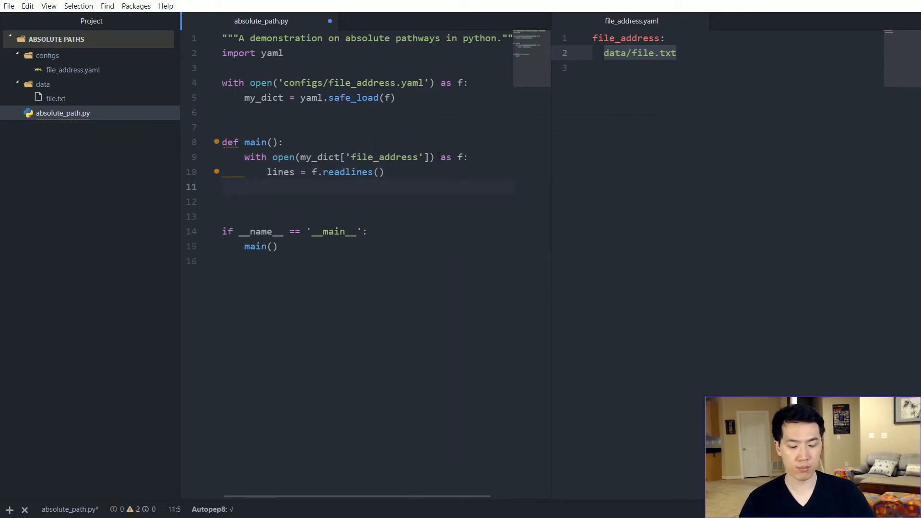
pyautogui.write('print(lines)')
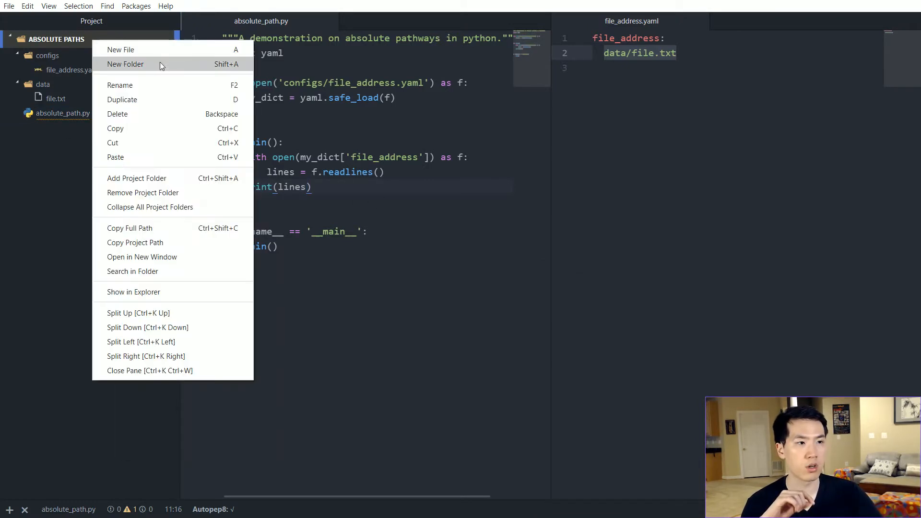
# Create the Customers and Supermarkets folders in the project.
pyautogui.click(125, 64)
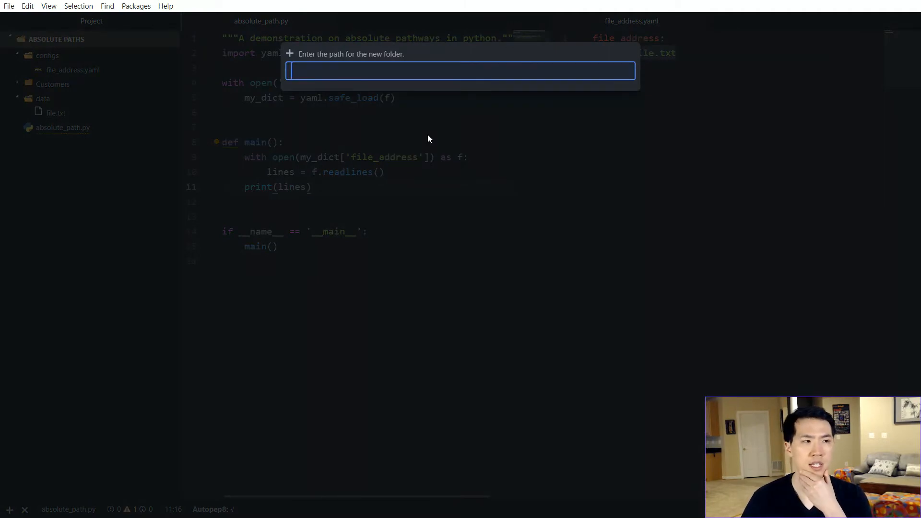
pyautogui.write('S')
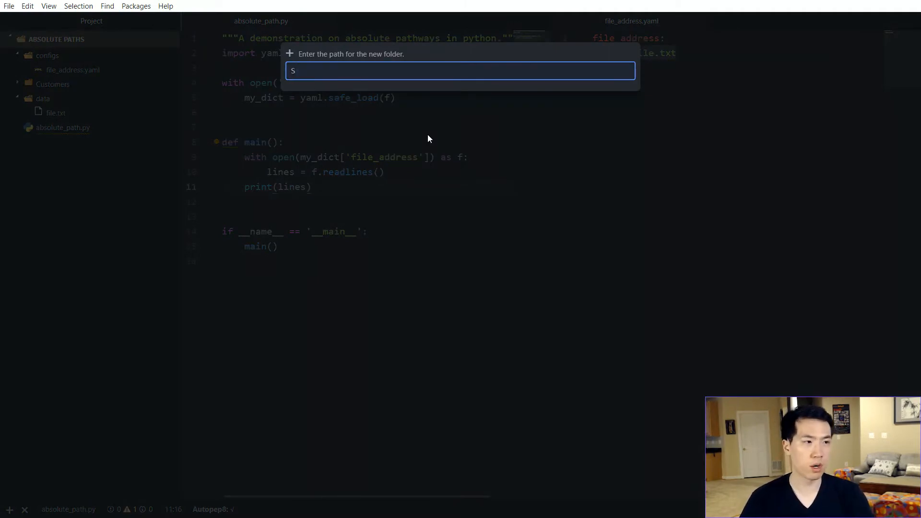
pyautogui.write('upermak')
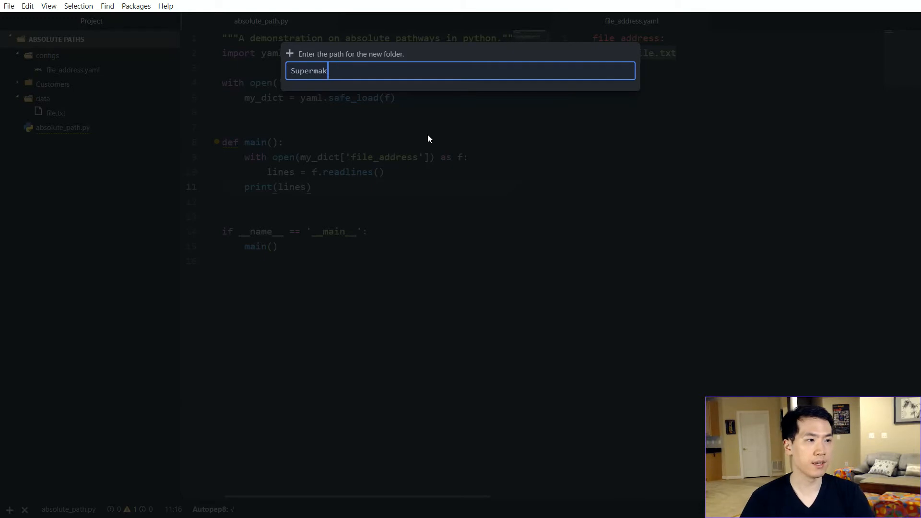
pyautogui.press('Enter')
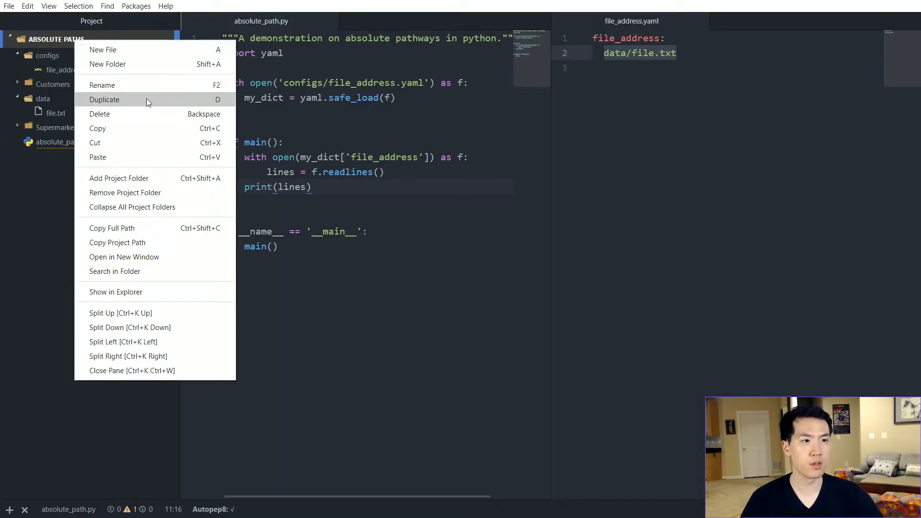
# Create a Packages folder and move Customers and Supermarkets into it.
pyautogui.click(107, 64)
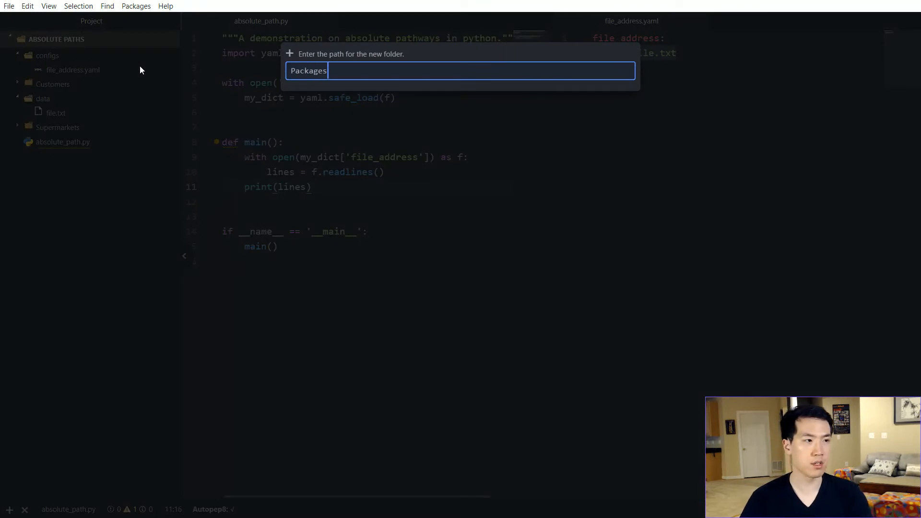
pyautogui.press('enter')
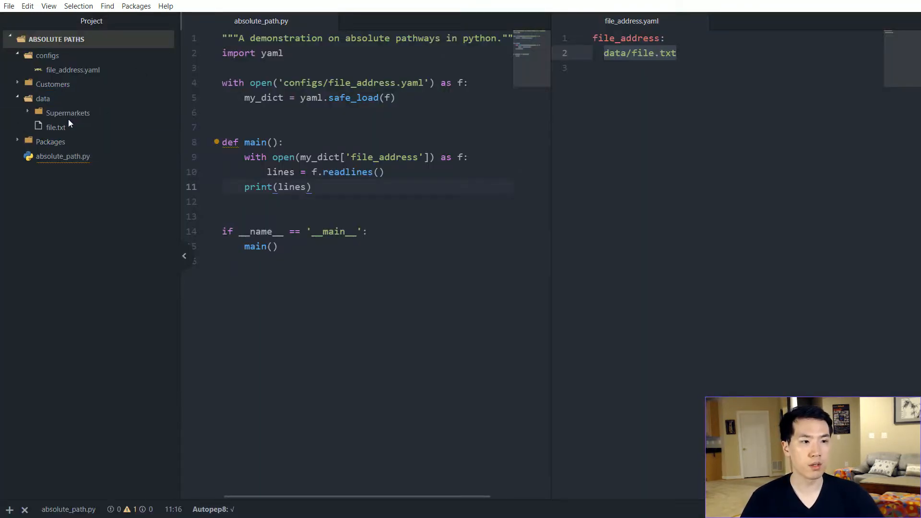
pyautogui.click(27, 113)
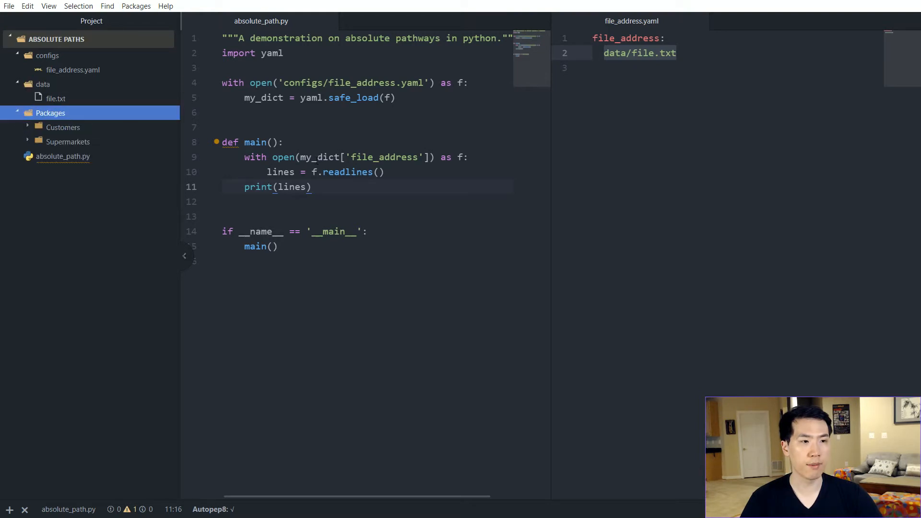
pyautogui.click(64, 126)
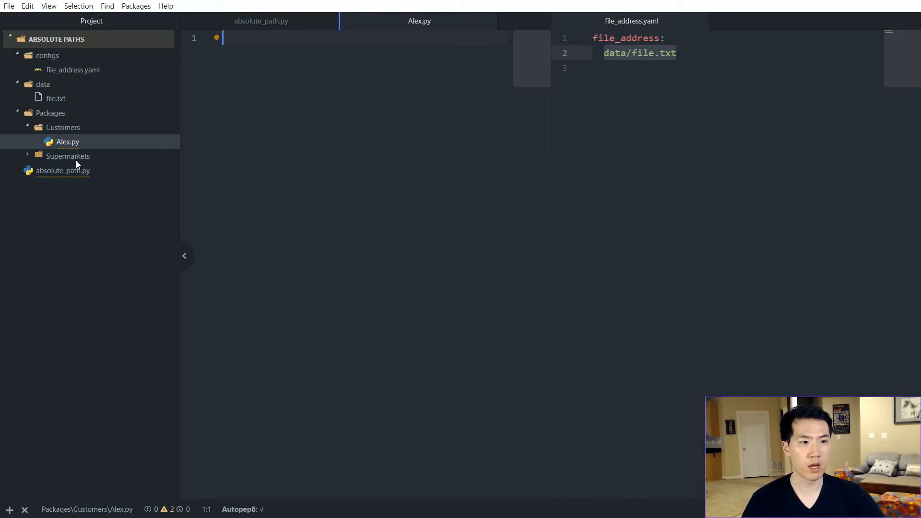
# Add Costco.py, CVS.py and Walmart.py modules to the Supermarkets folder.
pyautogui.rightClick(69, 156)
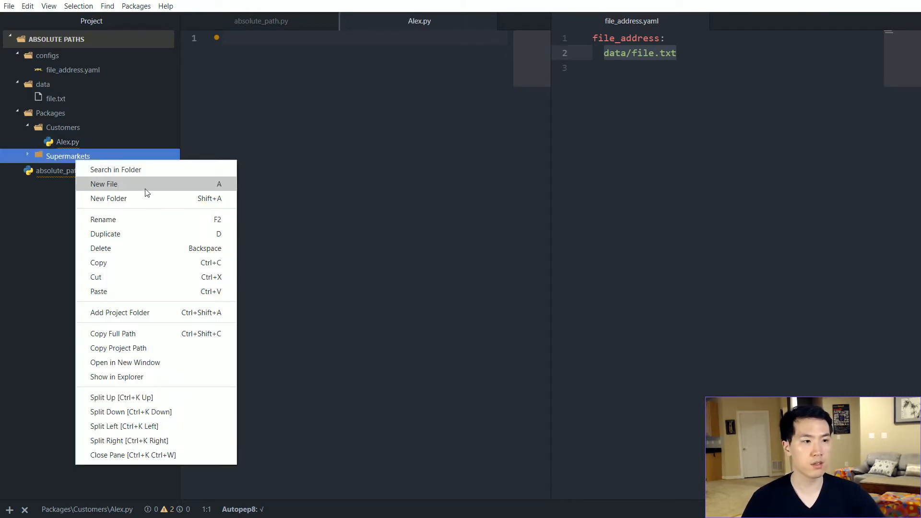
pyautogui.click(104, 184)
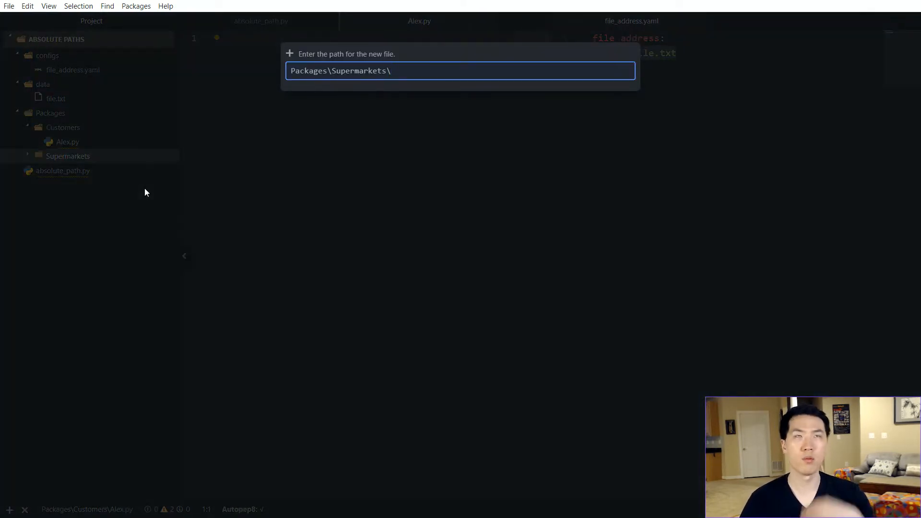
pyautogui.write('Costco')
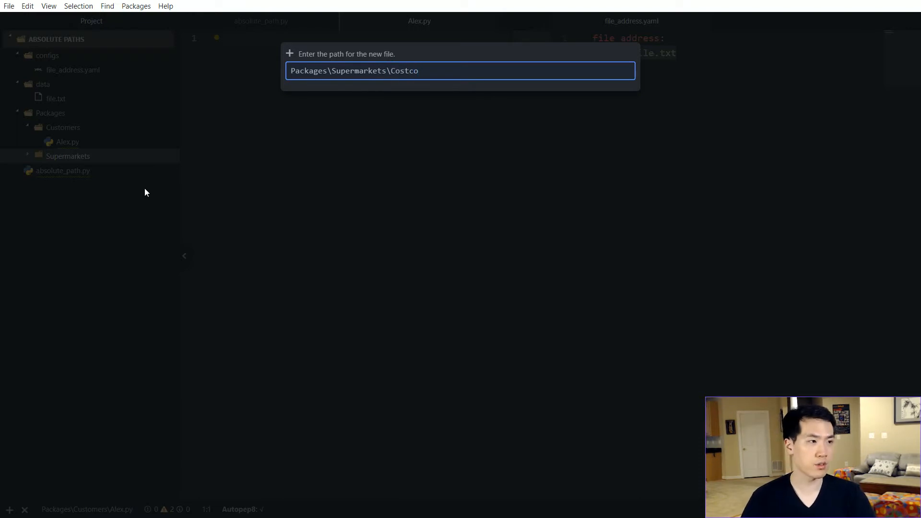
pyautogui.press('Enter')
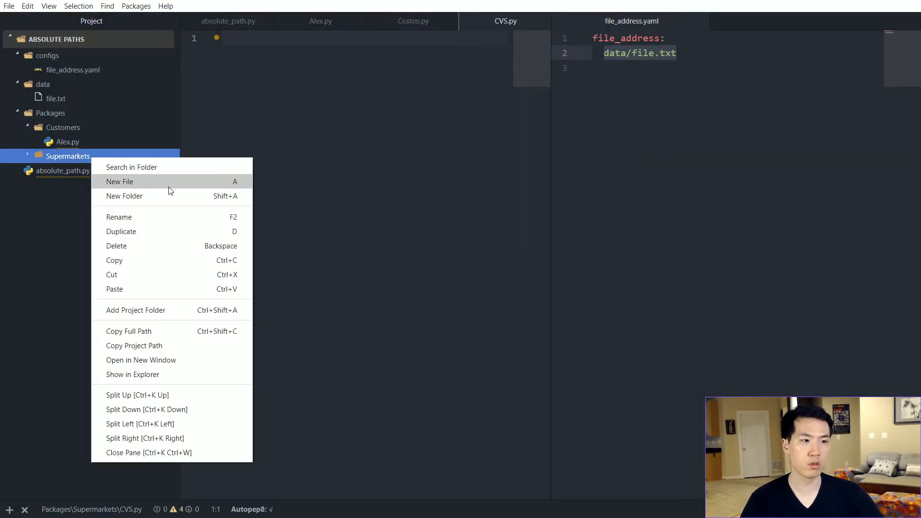
pyautogui.click(119, 182)
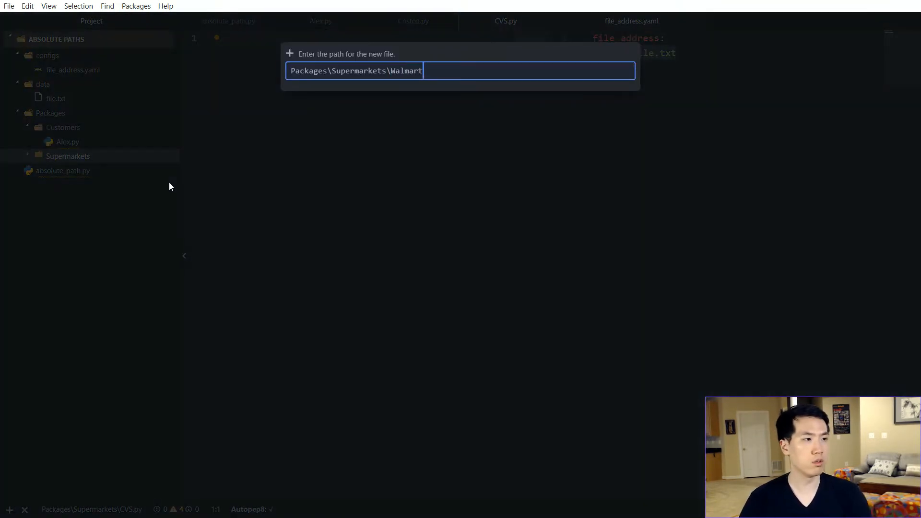
pyautogui.press('Enter')
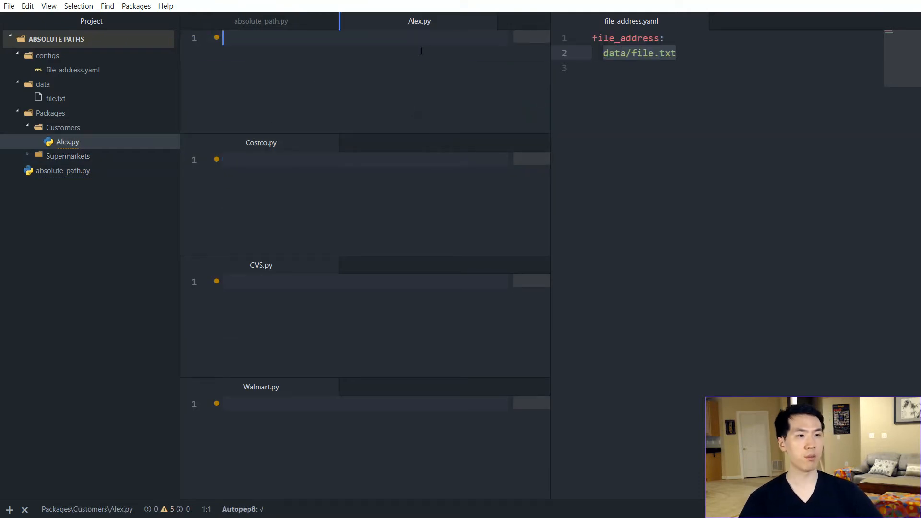
# Add an __init__.py to the Supermarkets and Customers package folders.
pyautogui.click(68, 155)
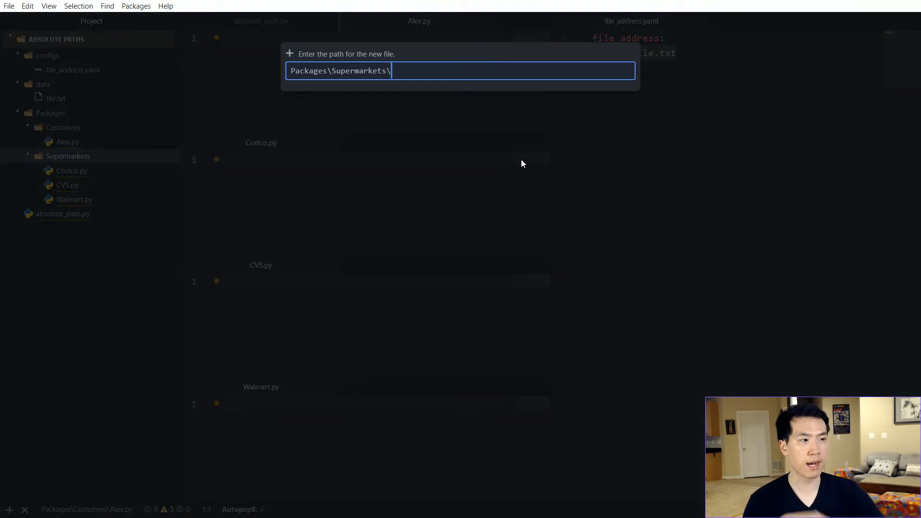
pyautogui.write('__init_')
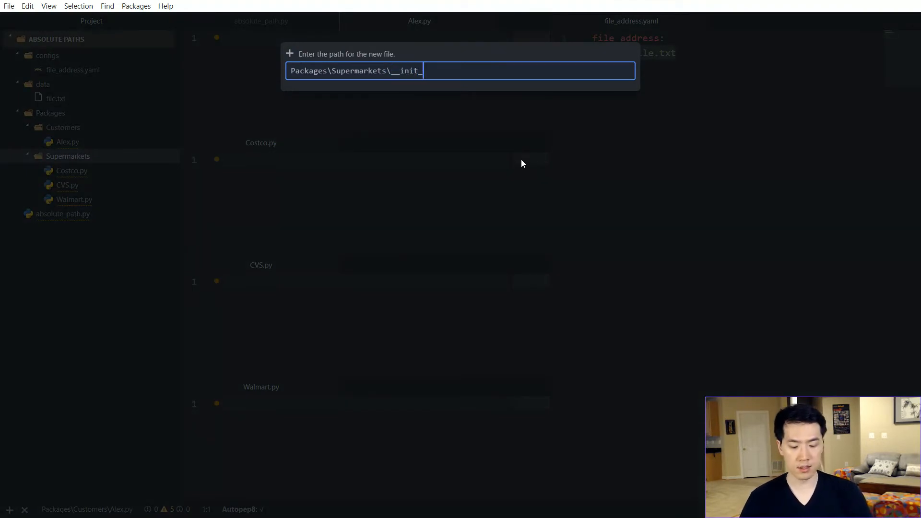
pyautogui.press('Enter')
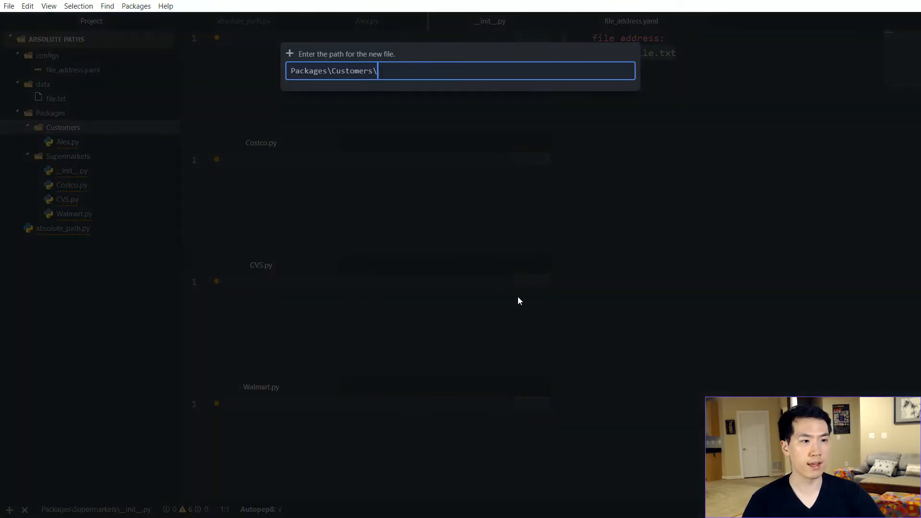
pyautogui.write('__init')
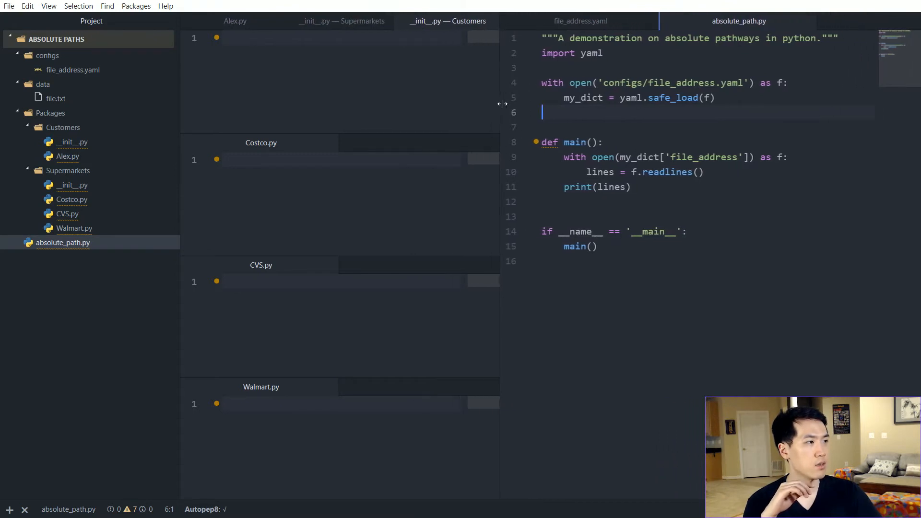
# Give Costco, CVS and Walmart each a def <store>_info() printing the store's description.
pyautogui.click(72, 142)
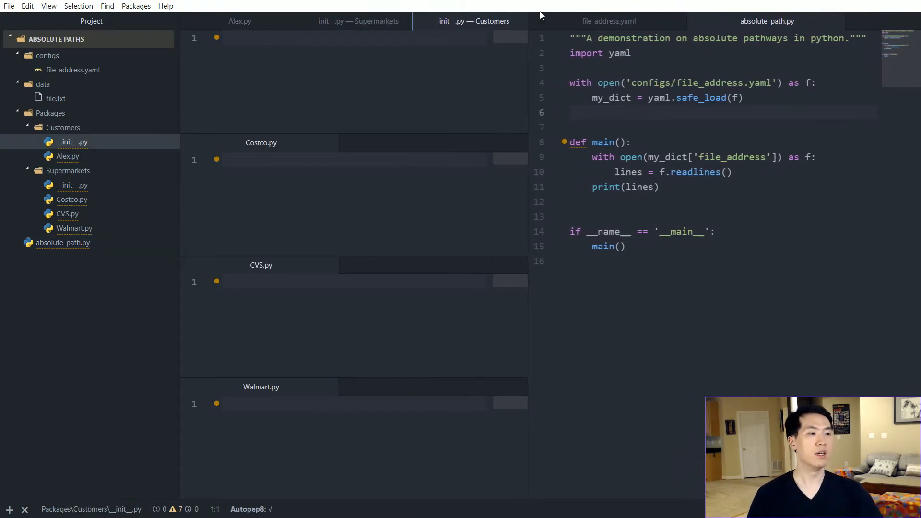
pyautogui.click(67, 155)
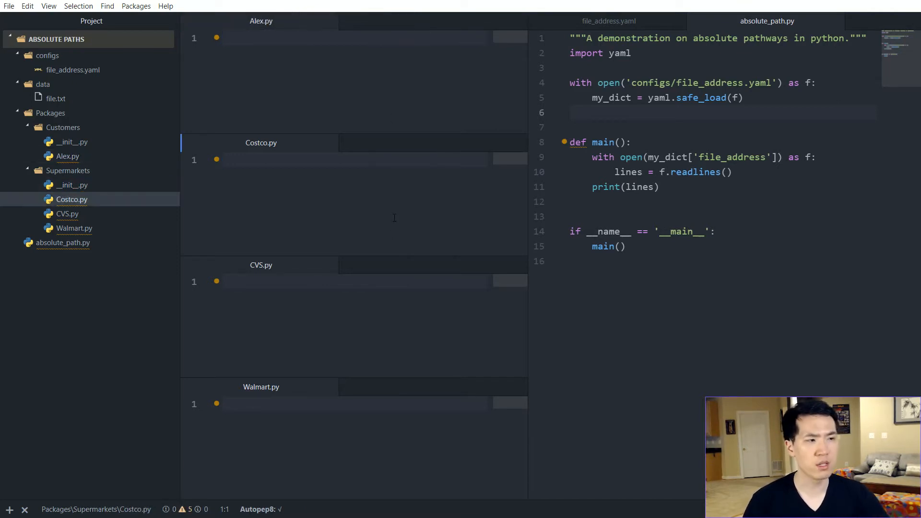
pyautogui.write('def costco_info():')
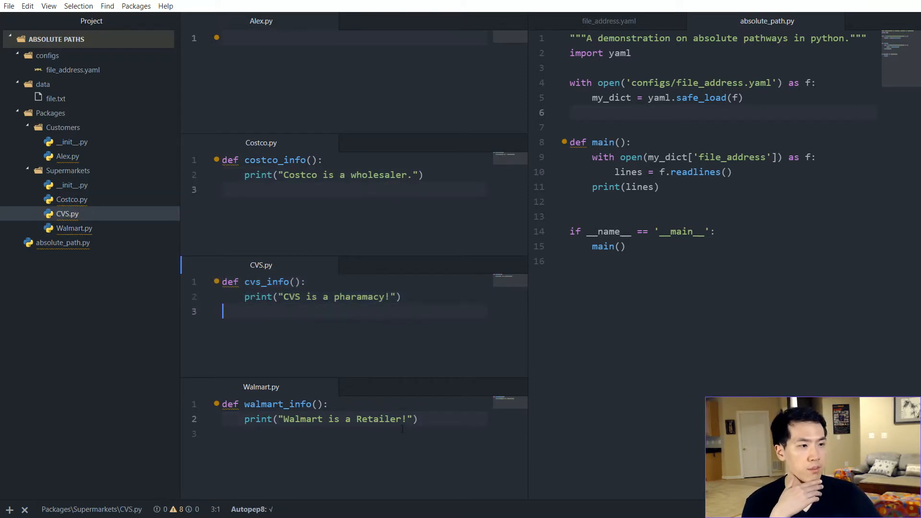
pyautogui.click(67, 156)
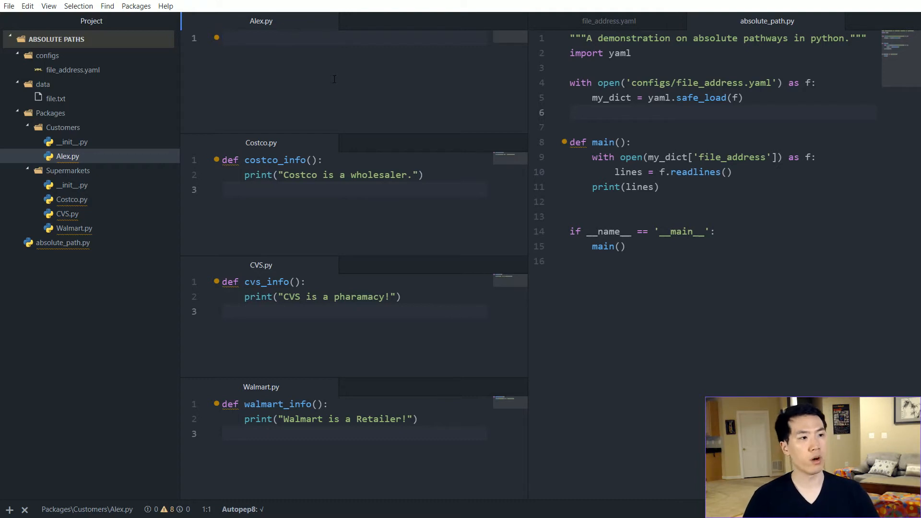
pyautogui.click(223, 38)
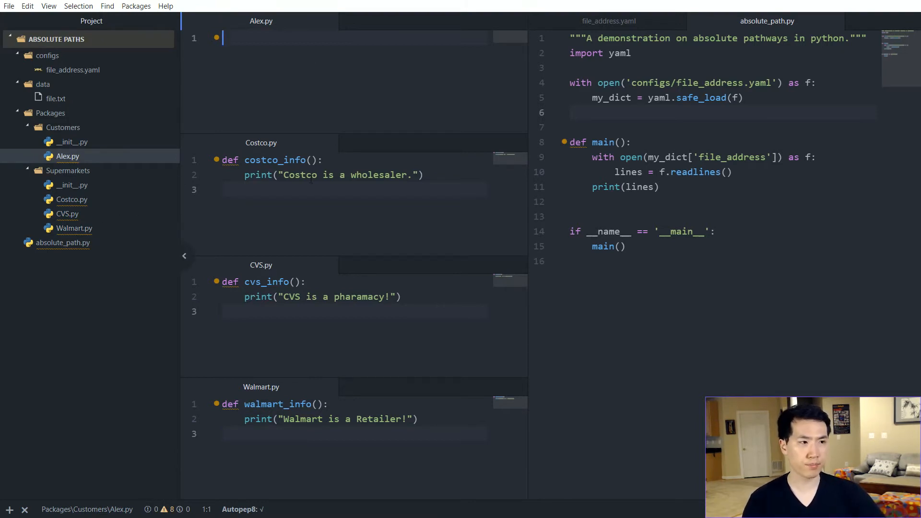
pyautogui.moveTo(282, 152)
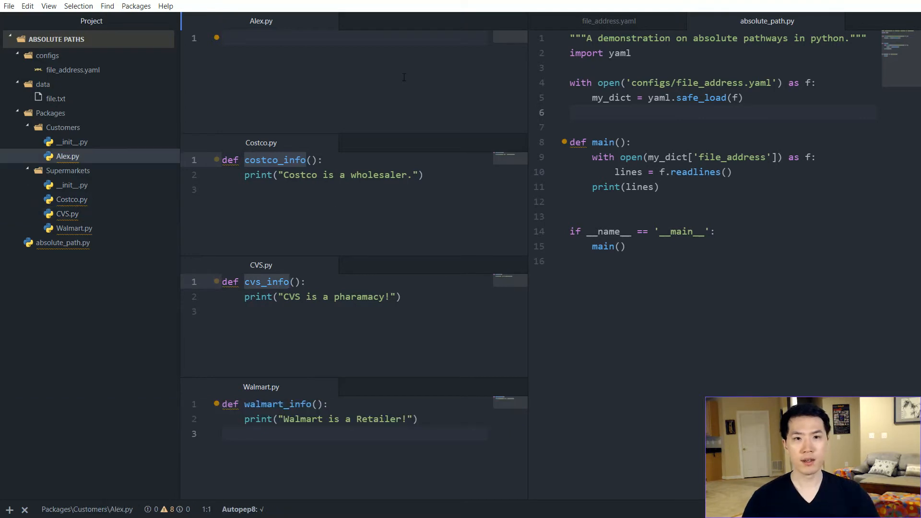
# Start Alex.py with a customer Alex inquiry docstring.
pyautogui.write('"""')
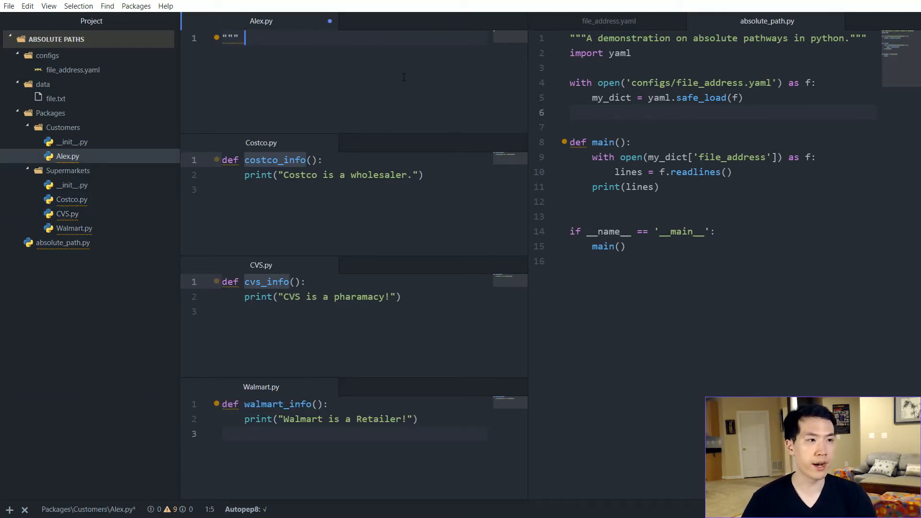
pyautogui.write('A;l')
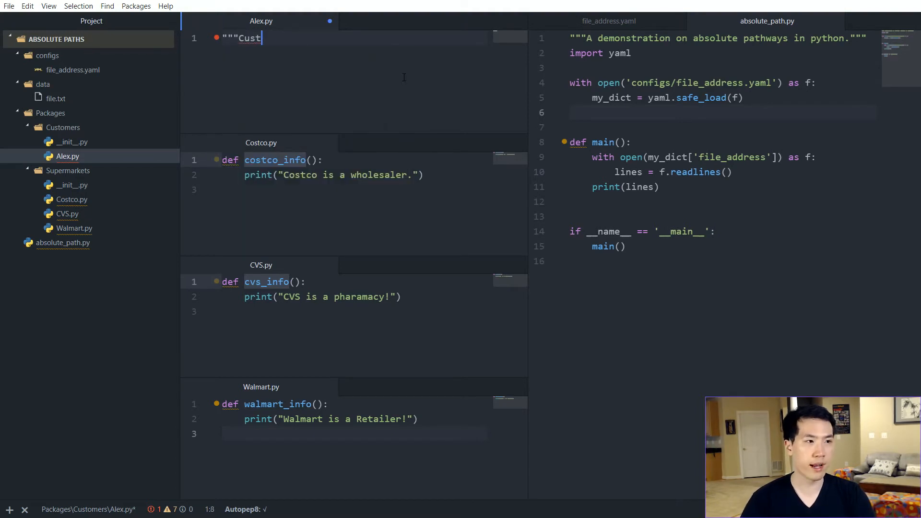
pyautogui.write('omer Alex i')
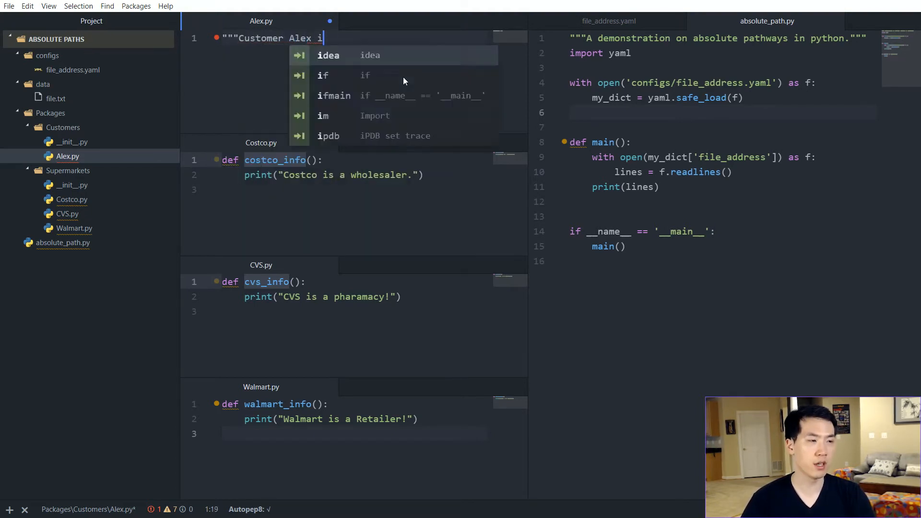
pyautogui.write('nquiry"""')
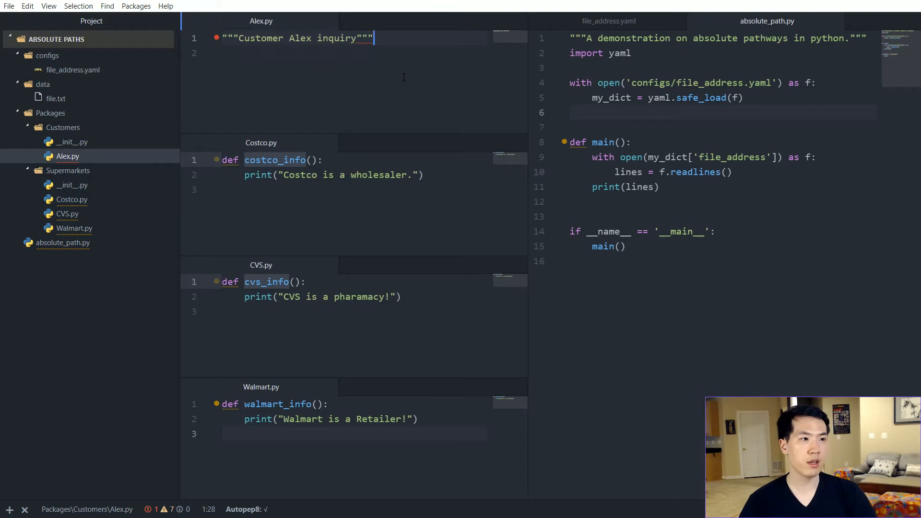
# Add from Packages.Supermarkets import Costco, CVS, Walmart.
pyautogui.write('from')
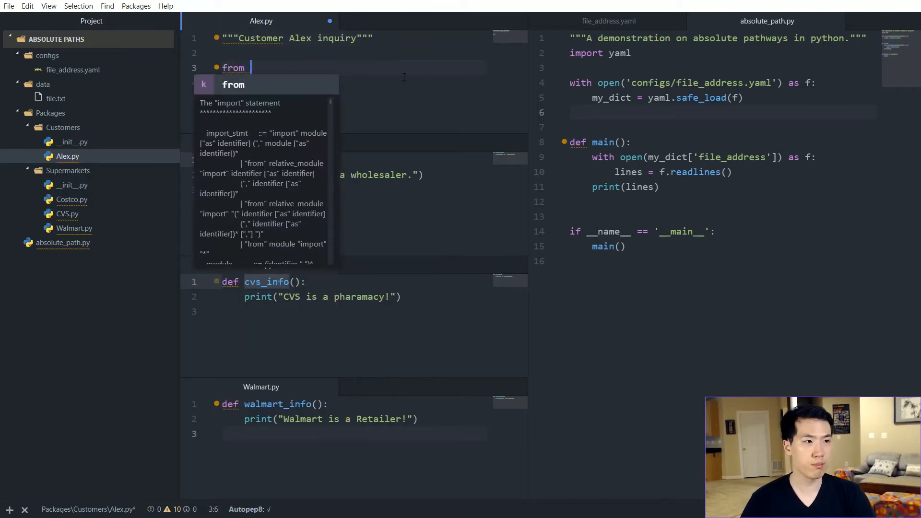
pyautogui.write('Paca')
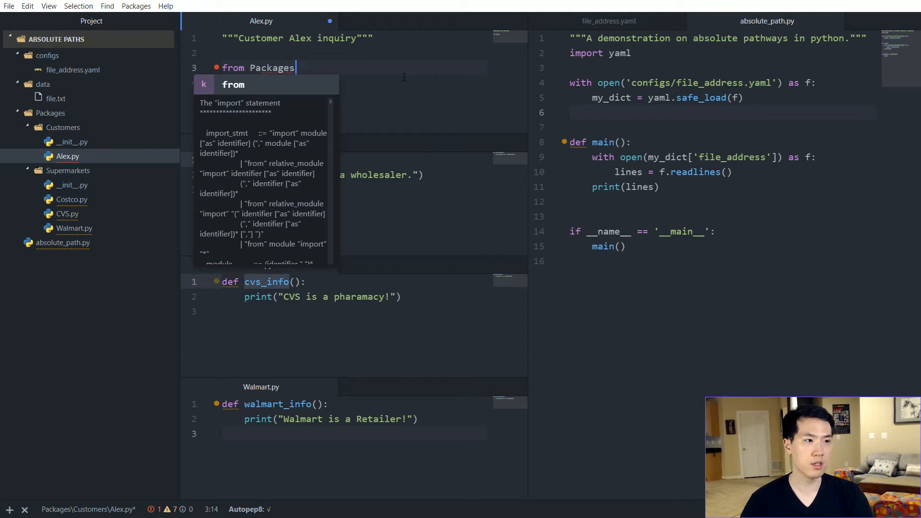
pyautogui.write('.')
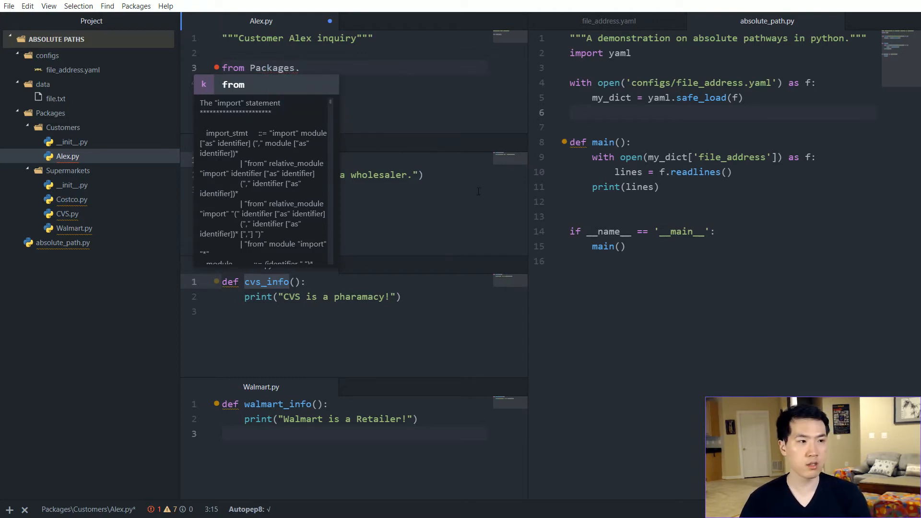
pyautogui.write('Supermarkets import Costco, CVS,')
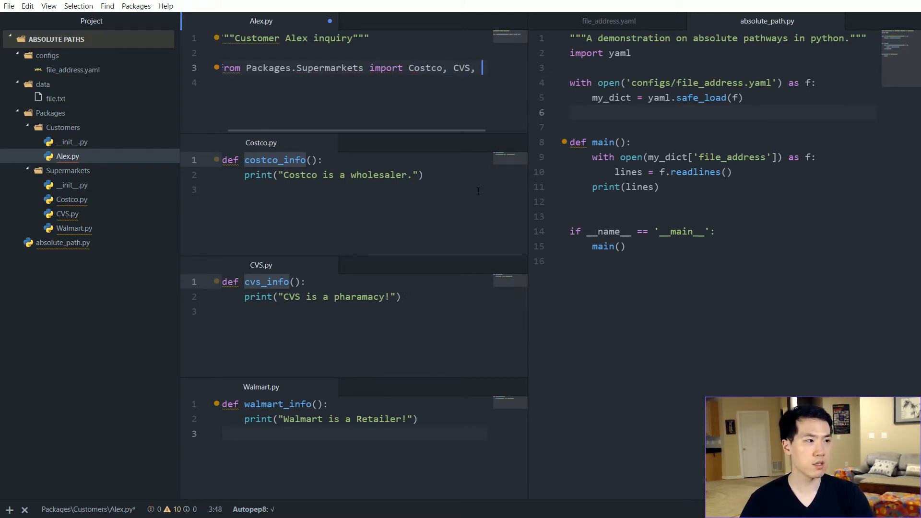
pyautogui.write('Walmart')
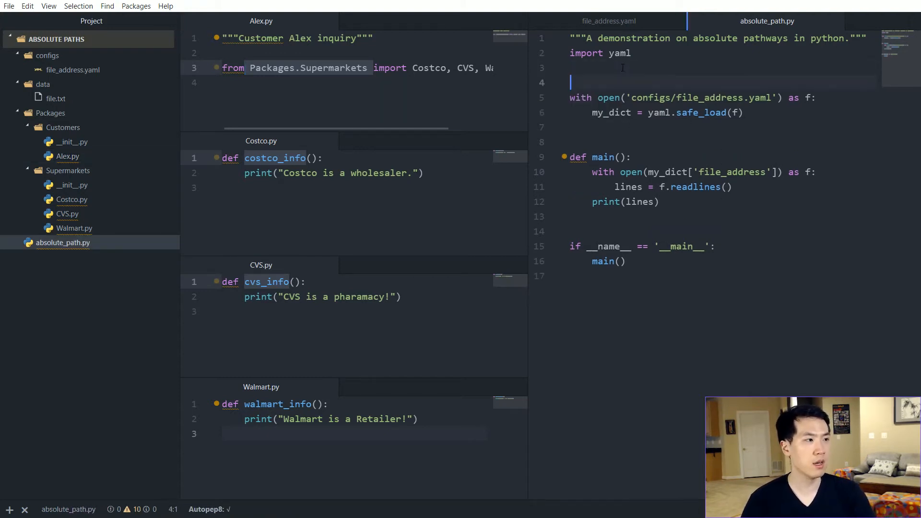
# Import Alex from Packages.Customers in absolute_path.py and begin def inquiry_store(): in Alex.py.
pyautogui.write('from Pac')
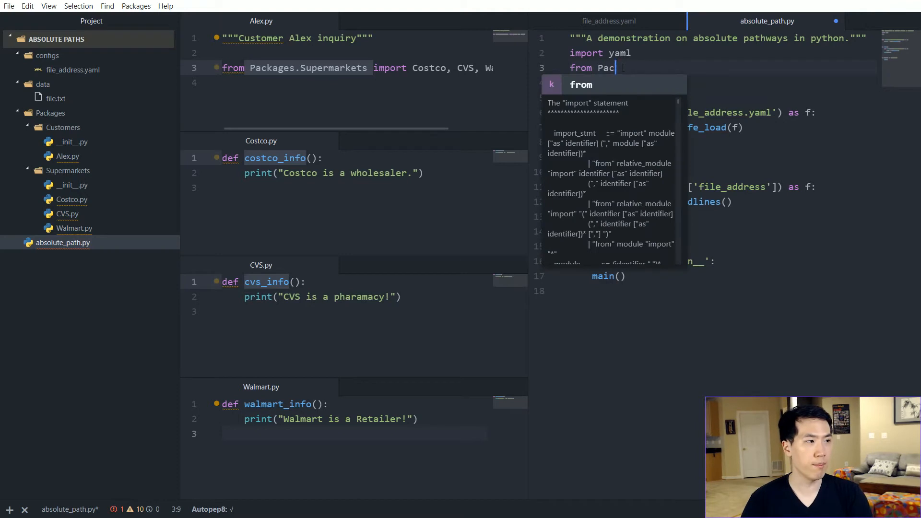
pyautogui.write('kages.Customers import Alex')
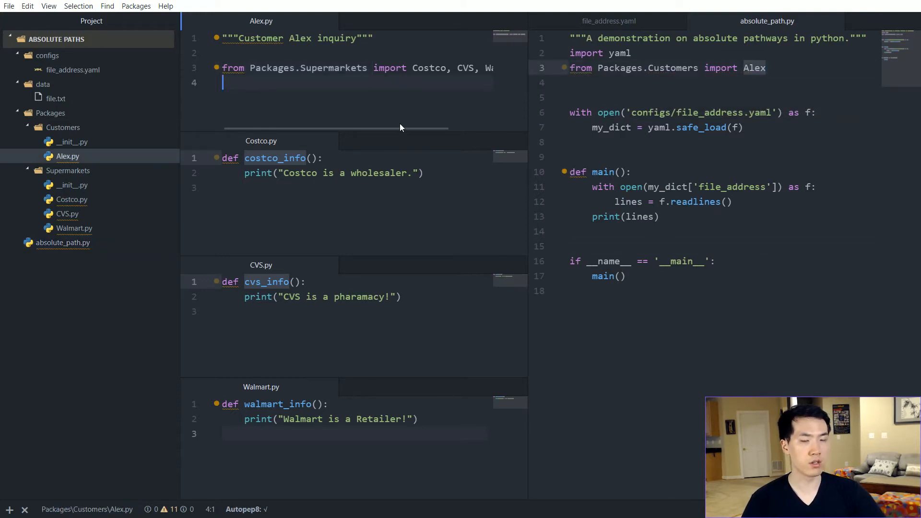
pyautogui.write('def inqui')
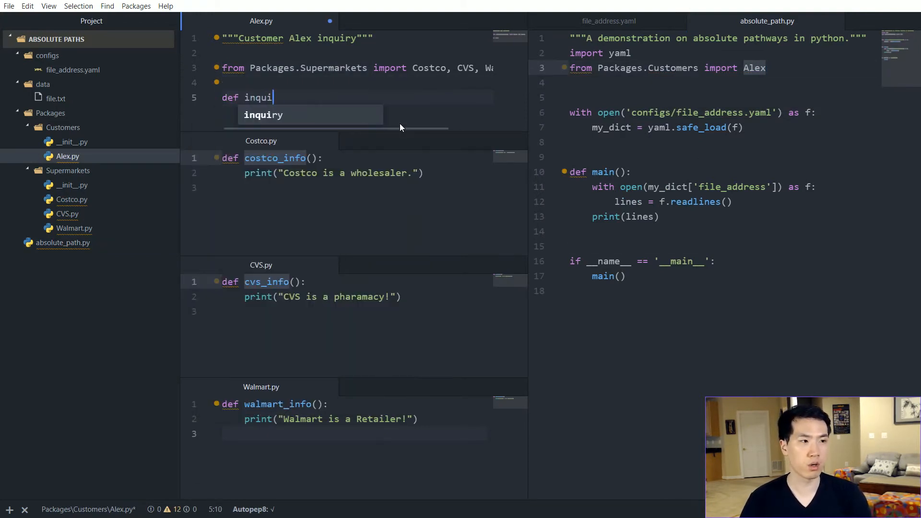
pyautogui.write('r')
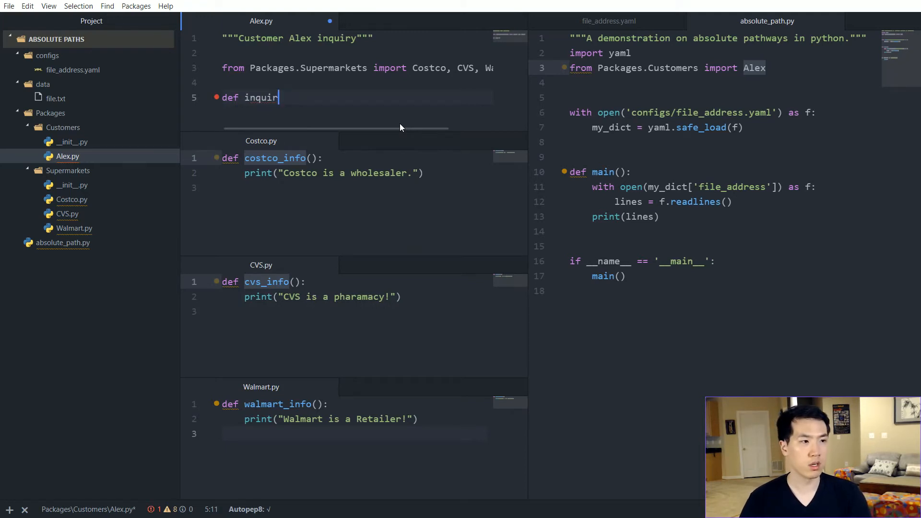
pyautogui.write('y_store():')
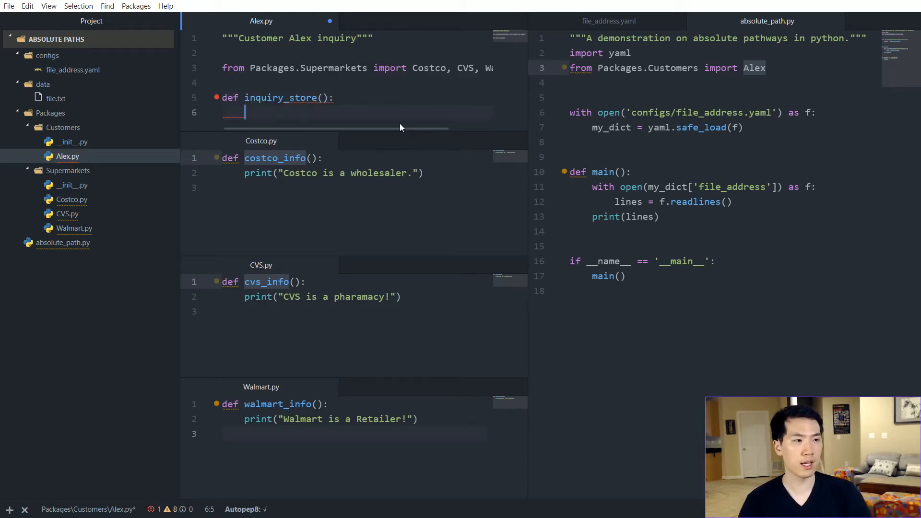
# Call Costco.costco_info(), CVS.cvs_info() and Walmart.walmart_info() inside inquiry_store.
pyautogui.write('Costco.')
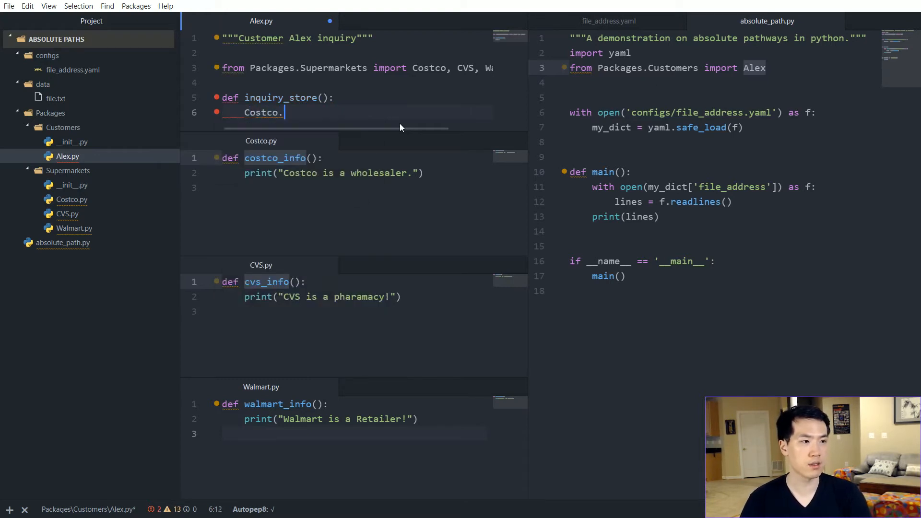
pyautogui.write('costco_info(')
pyautogui.write('cvs.')
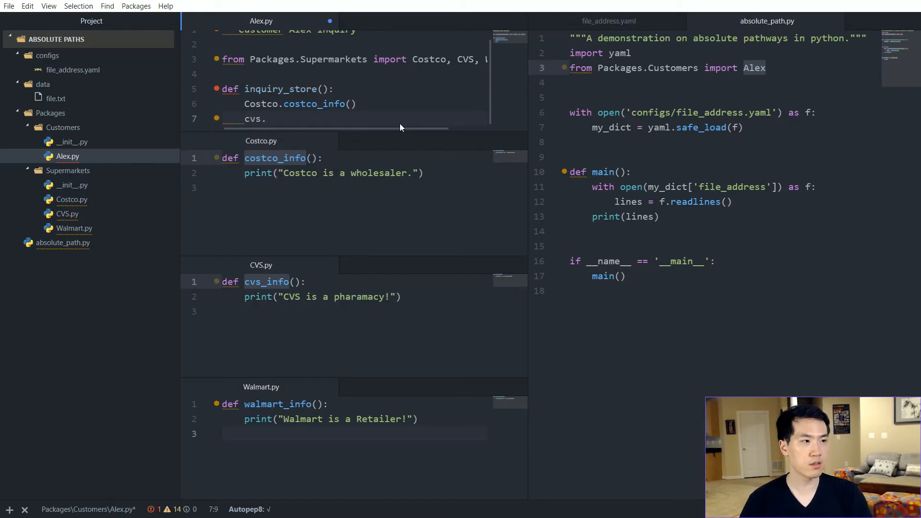
pyautogui.write('CVS')
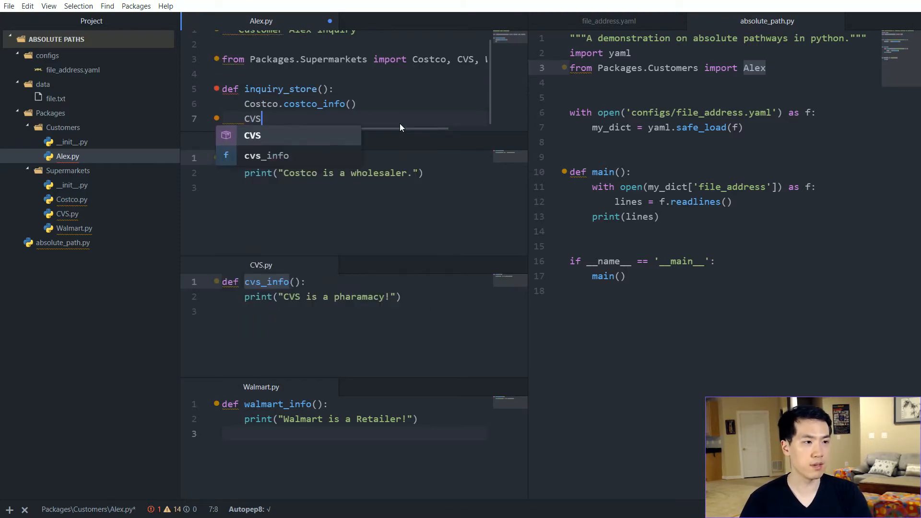
pyautogui.write('/')
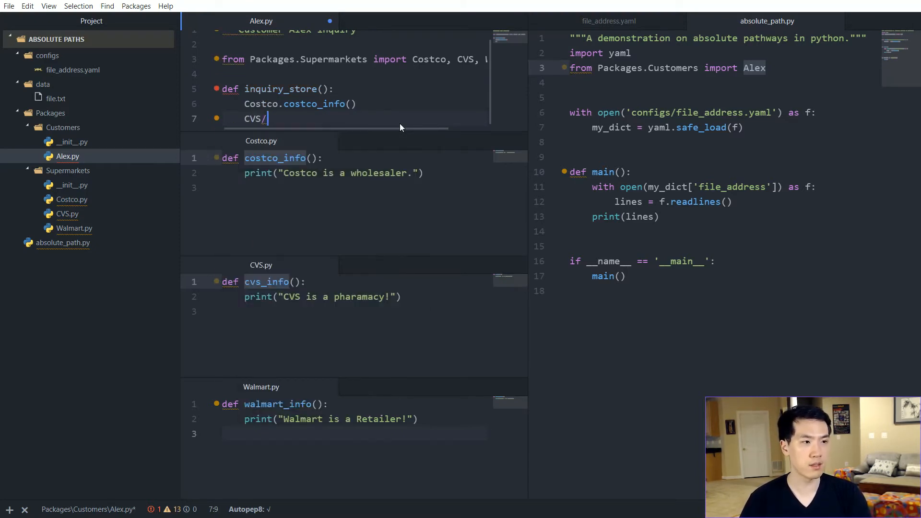
pyautogui.write('cvs_info(')
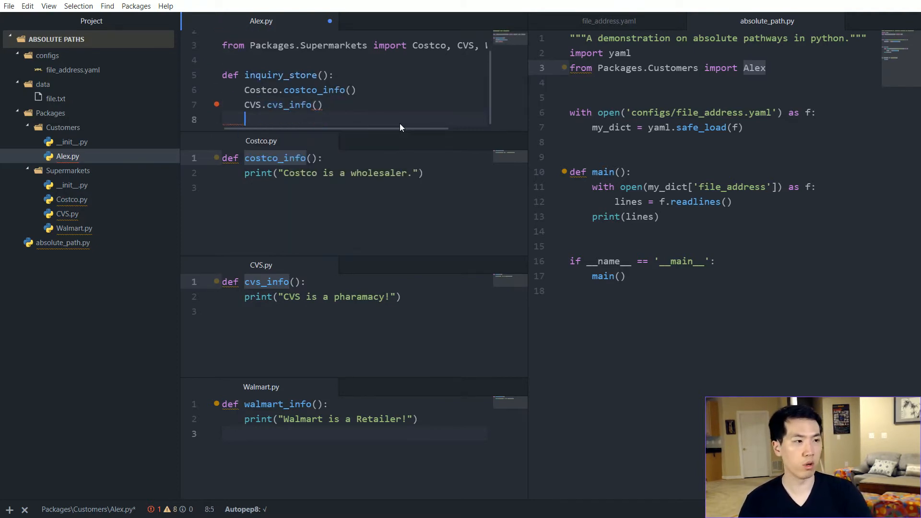
pyautogui.write('Walmart')
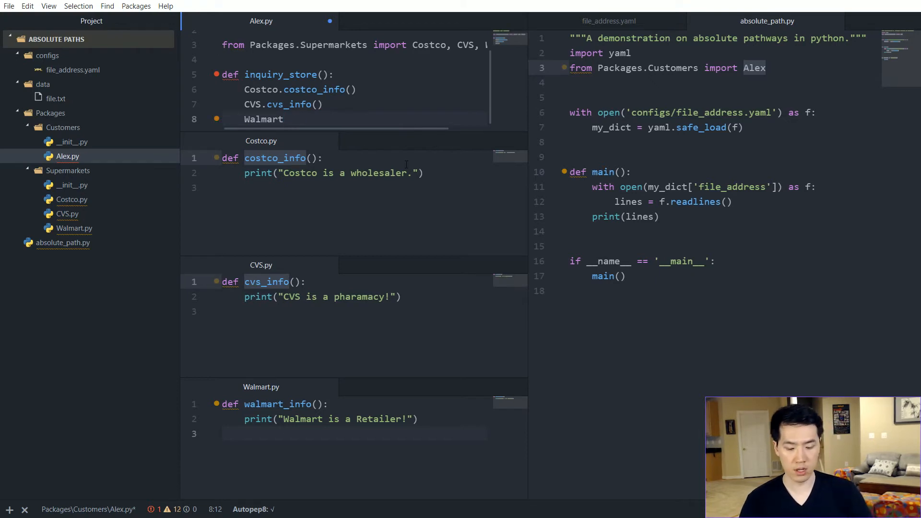
pyautogui.write('.walmart_info')
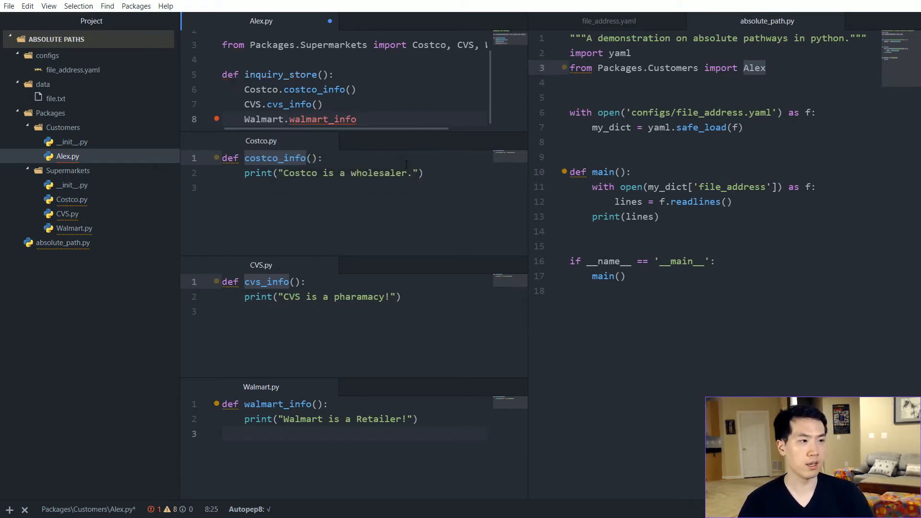
pyautogui.write('0')
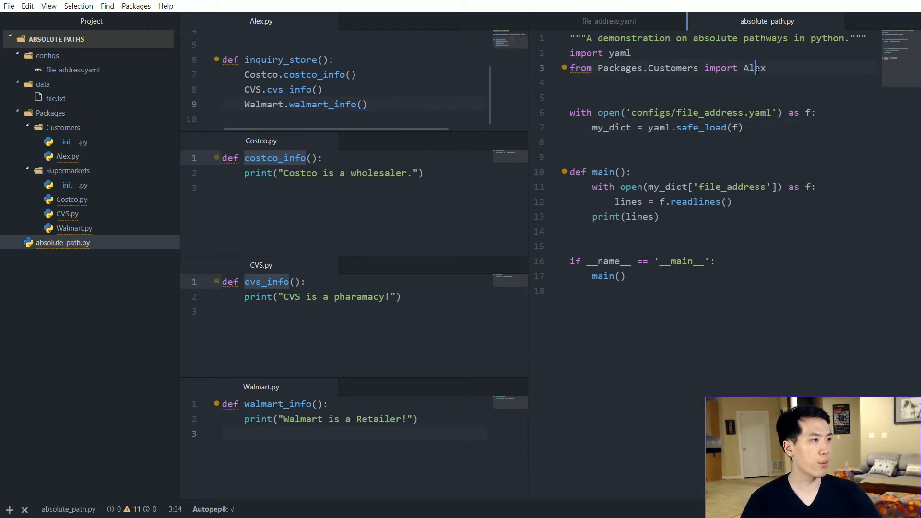
# Add print("Alex line") and Alex.inquiry_store() at the end of main().
pyautogui.click(739, 231)
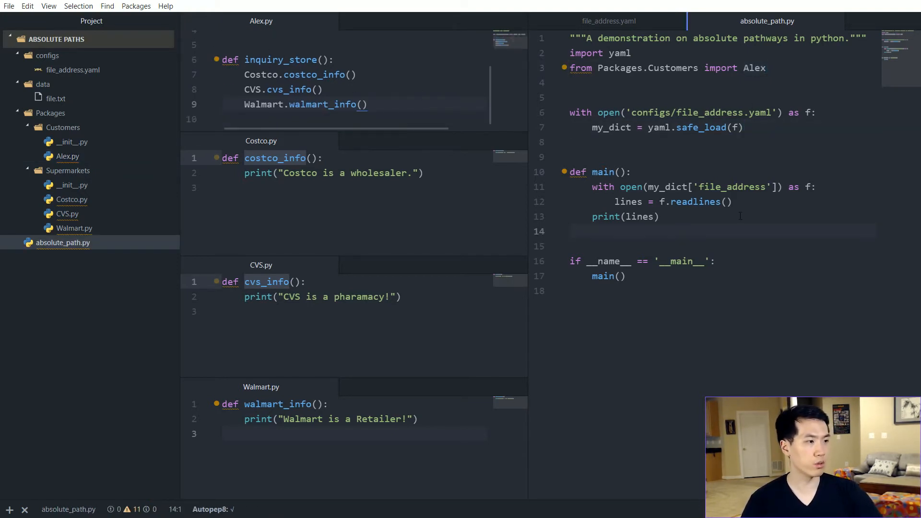
pyautogui.write('print')
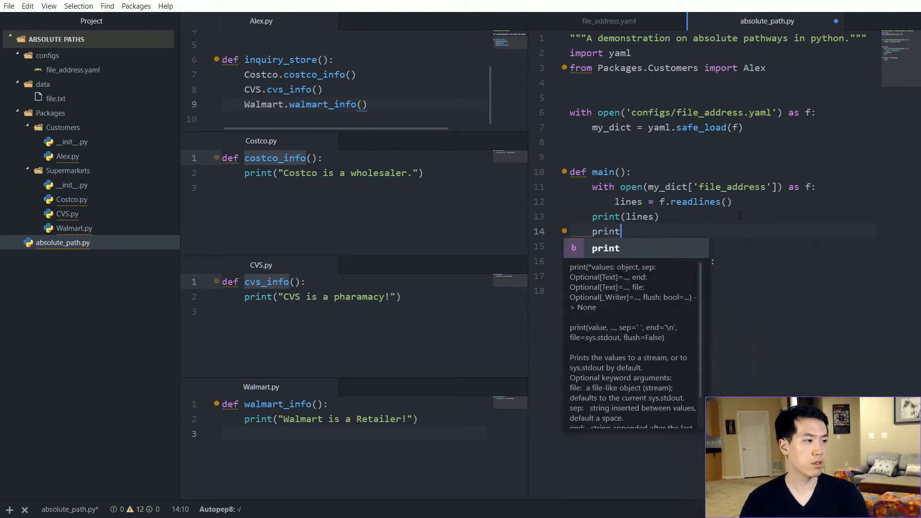
pyautogui.write('("Alex")')
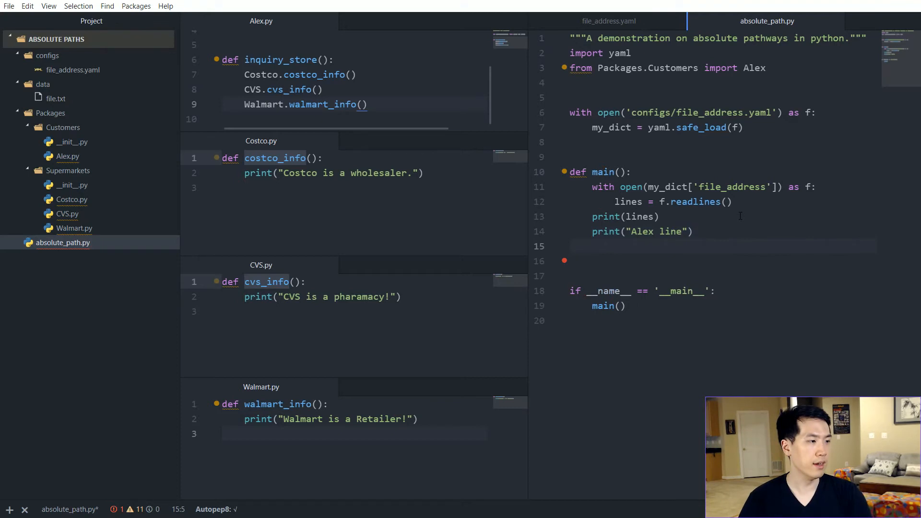
pyautogui.write('Alex.o')
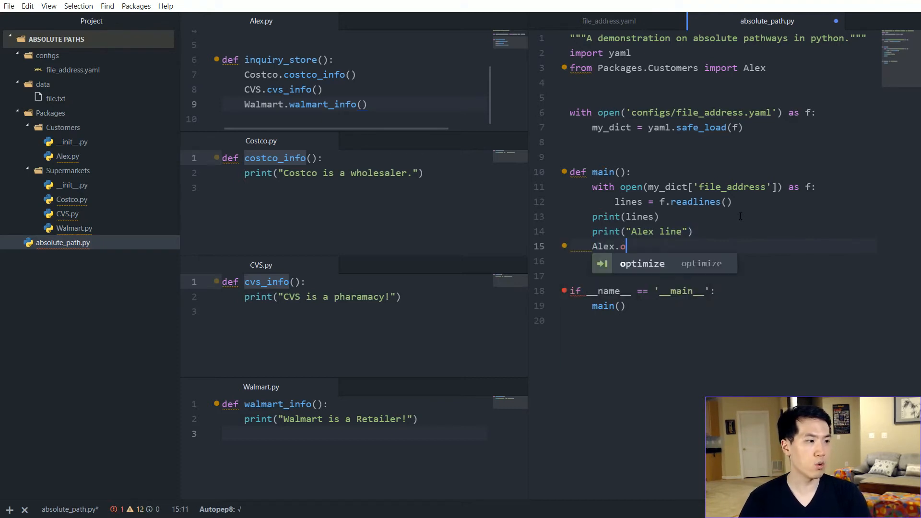
pyautogui.write('nquiry')
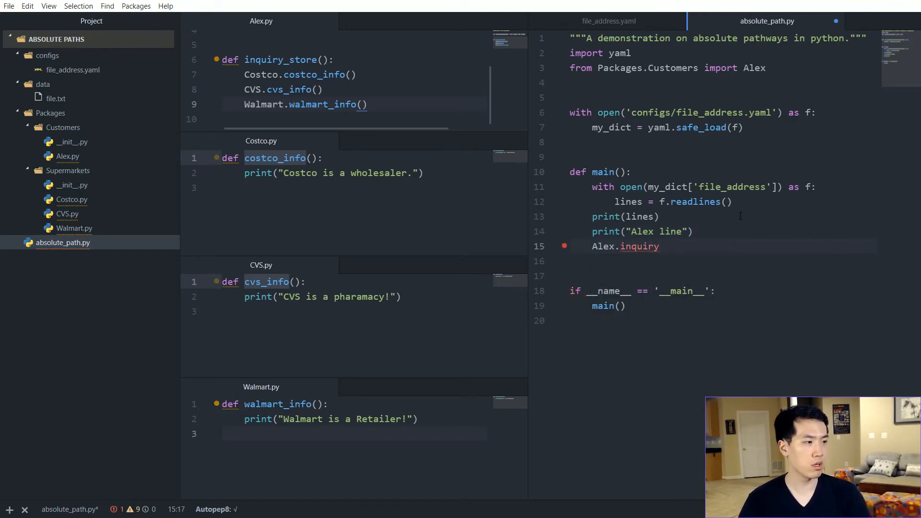
pyautogui.write('_store')
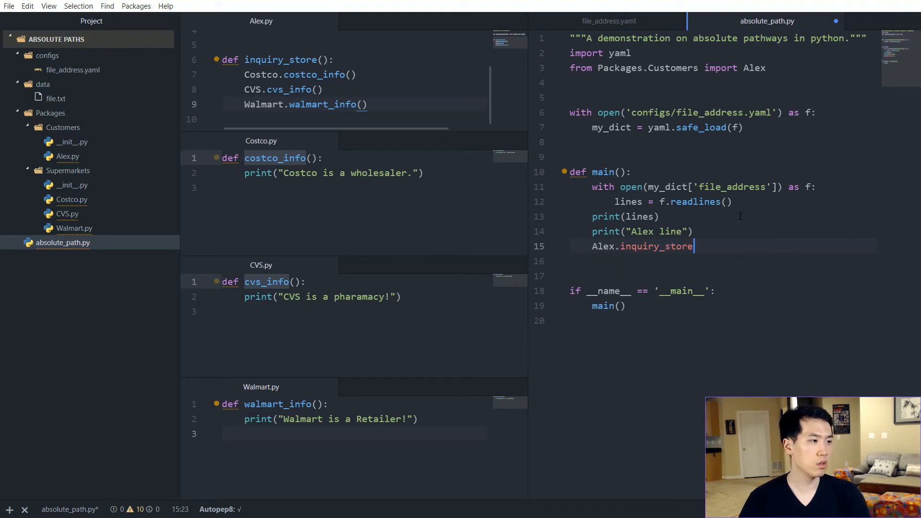
pyautogui.write('()')
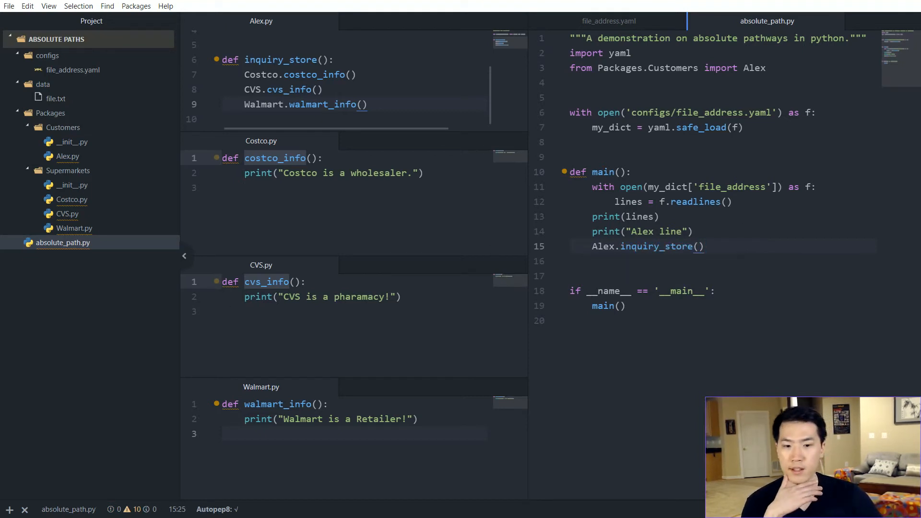
# Run the script in Anaconda Prompt, then return to Alex.py and the data folder's file actions.
pyautogui.click(308, 504)
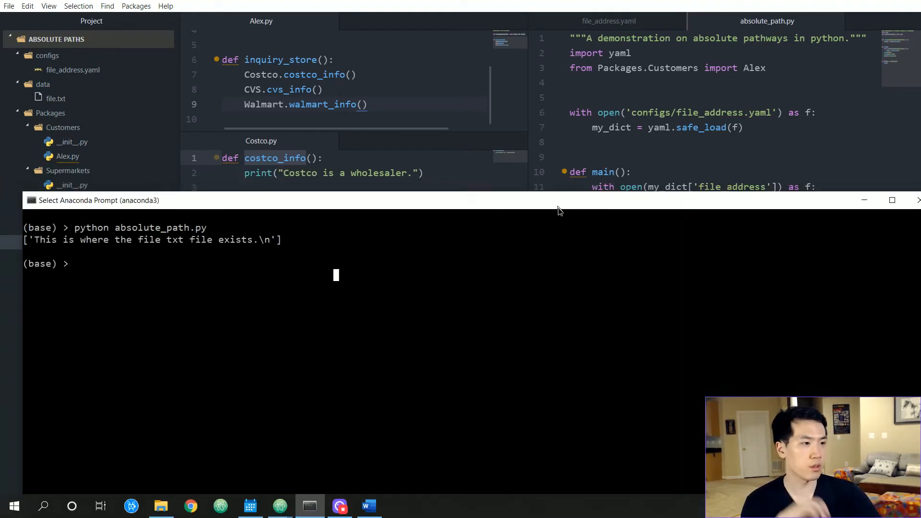
pyautogui.write('pyt')
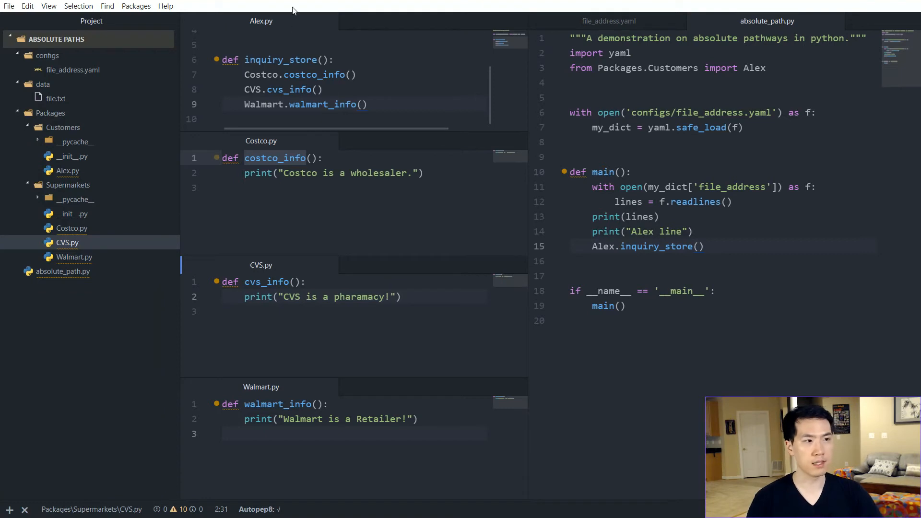
pyautogui.click(67, 171)
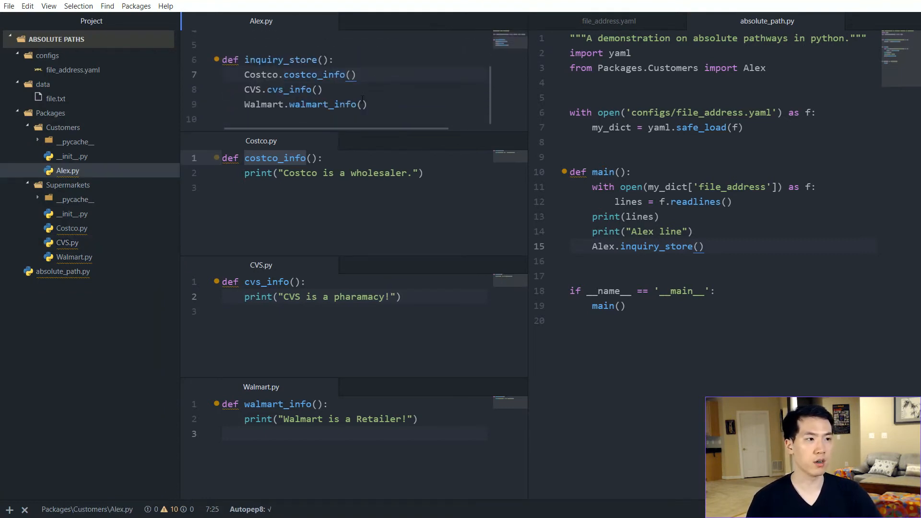
pyautogui.click(357, 74)
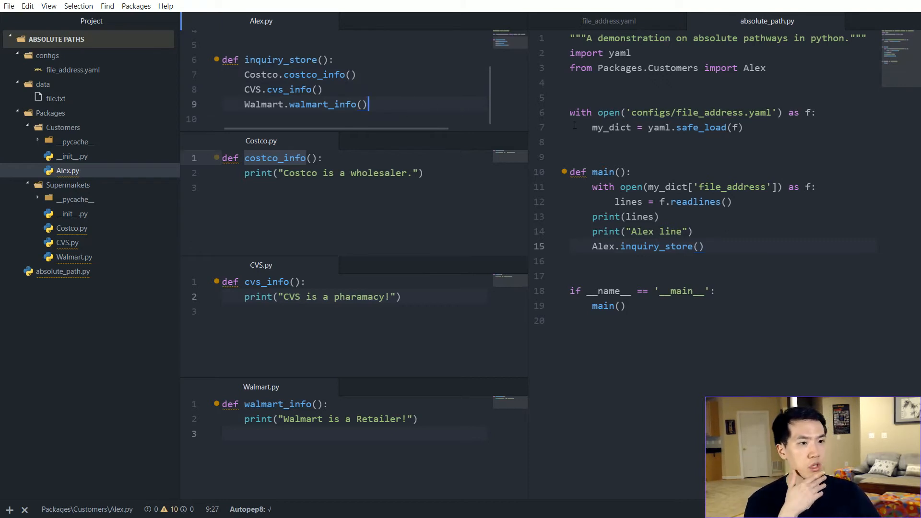
pyautogui.rightClick(43, 85)
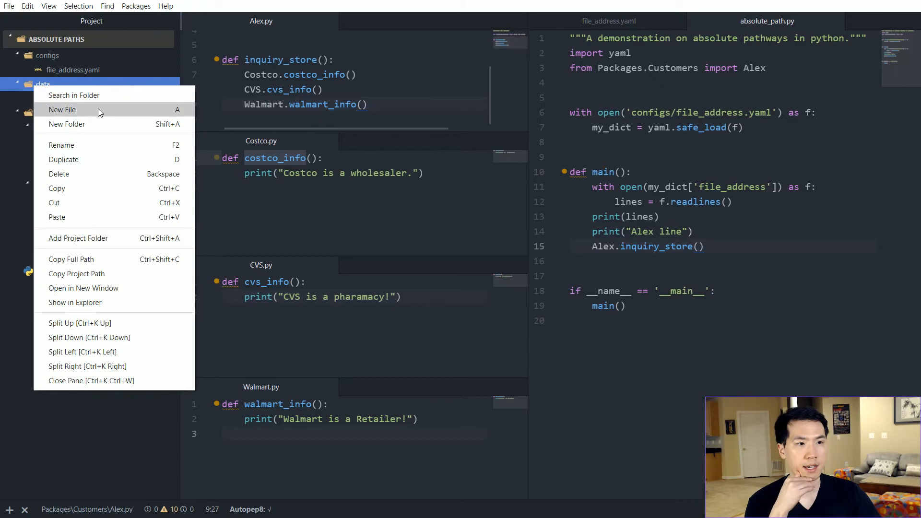
# Create receipt.csv in data with header Eggs, Bacon, Cheddar, Milk, Salt, Pepper.
pyautogui.click(61, 109)
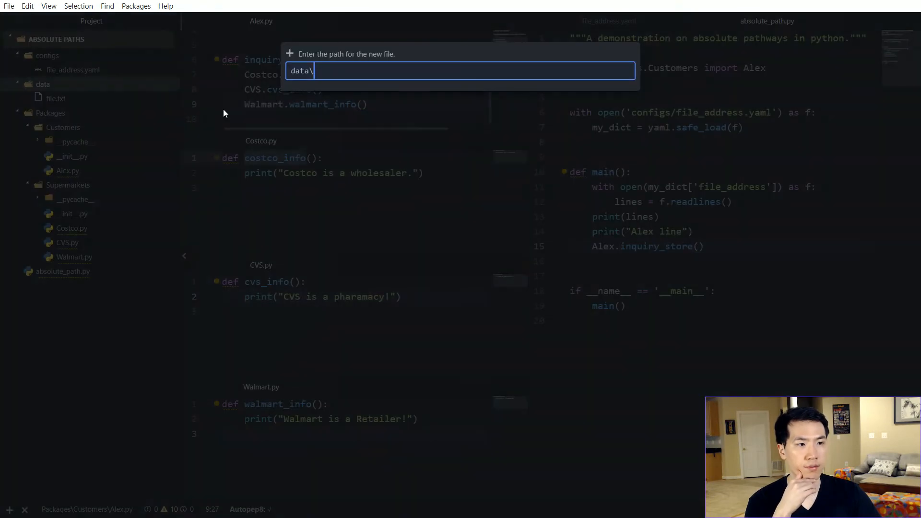
pyautogui.moveTo(595, 92)
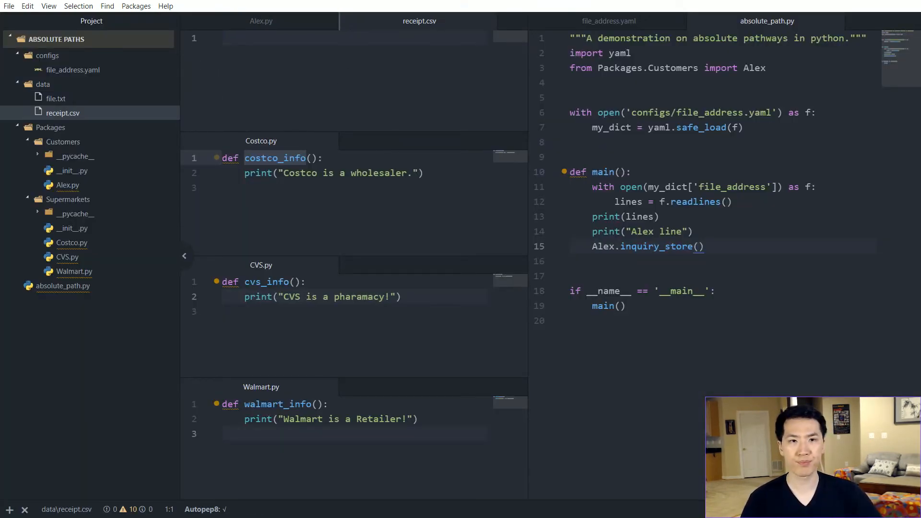
pyautogui.write('Eggs,')
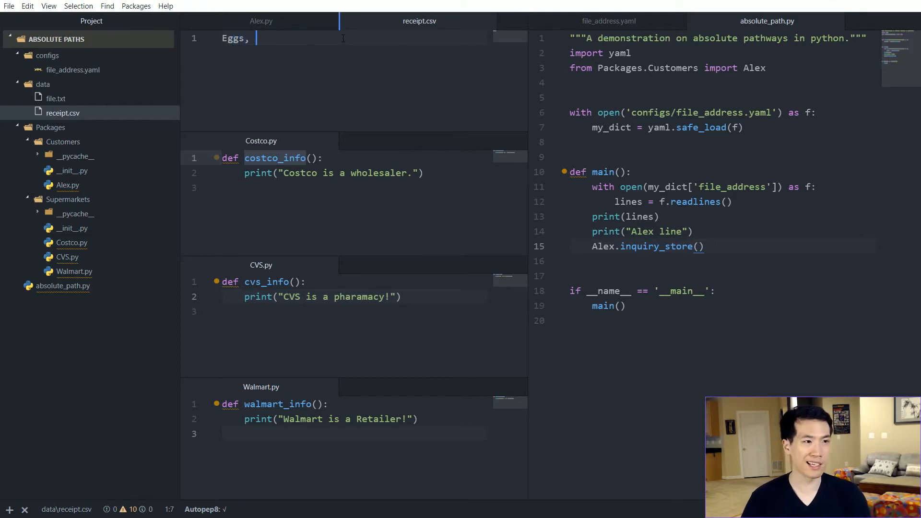
pyautogui.write('Bacon')
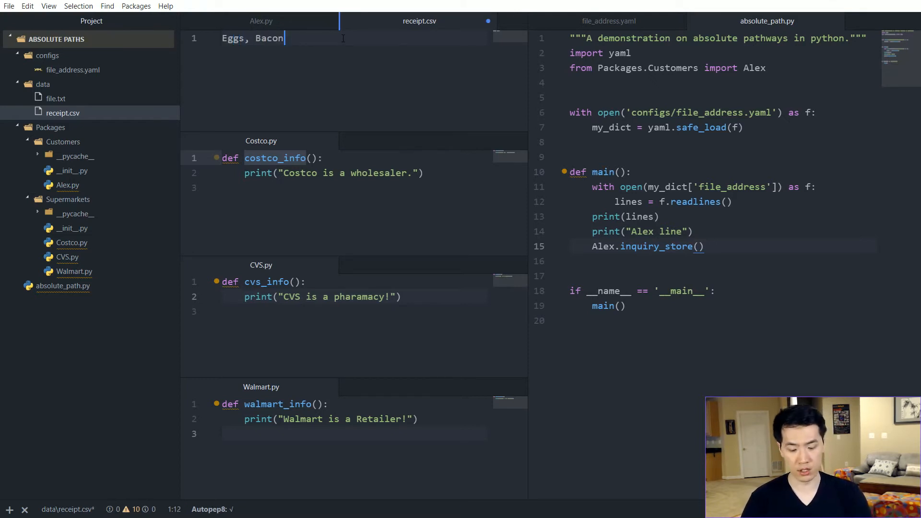
pyautogui.write(', Cheddar, Milk, Salt,')
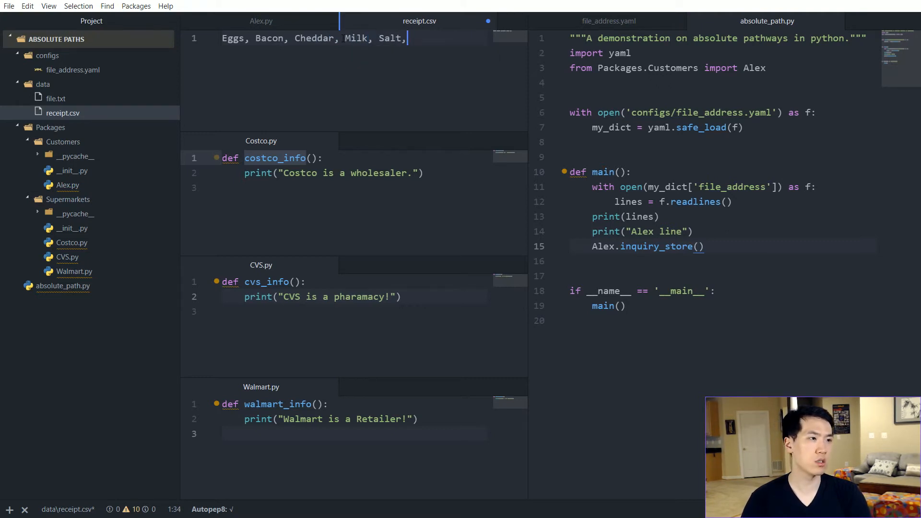
pyautogui.write('Pepp')
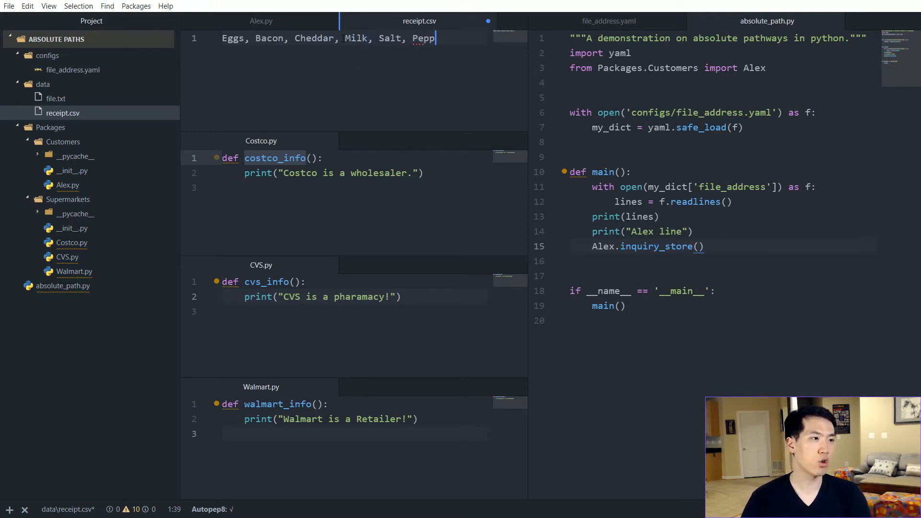
pyautogui.write('er')
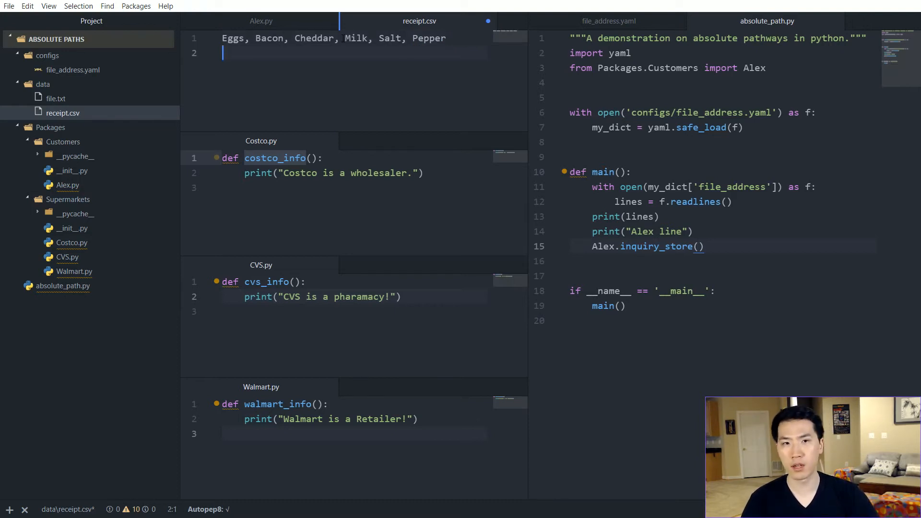
# Add the quantity row 2,6,6,4,3,3 under the header.
pyautogui.write('2,6')
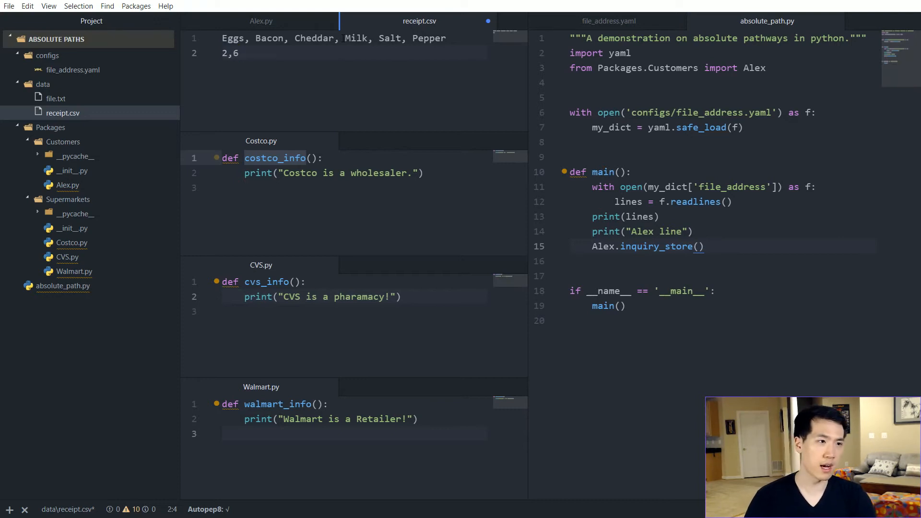
pyautogui.write(',6,')
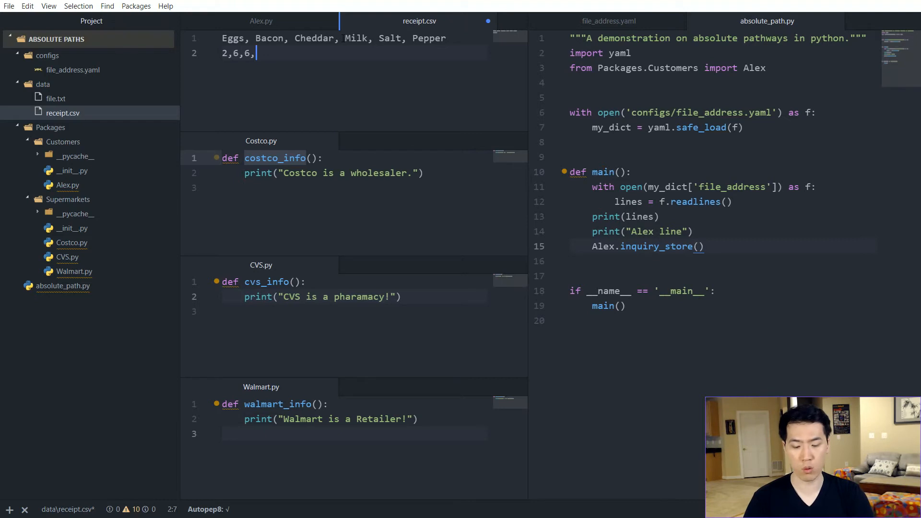
pyautogui.write('4,3,3,')
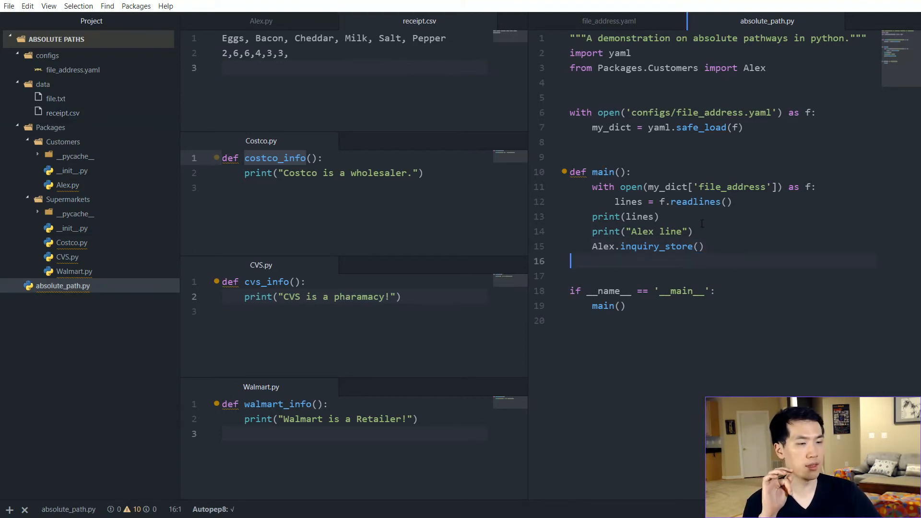
pyautogui.moveTo(607, 21)
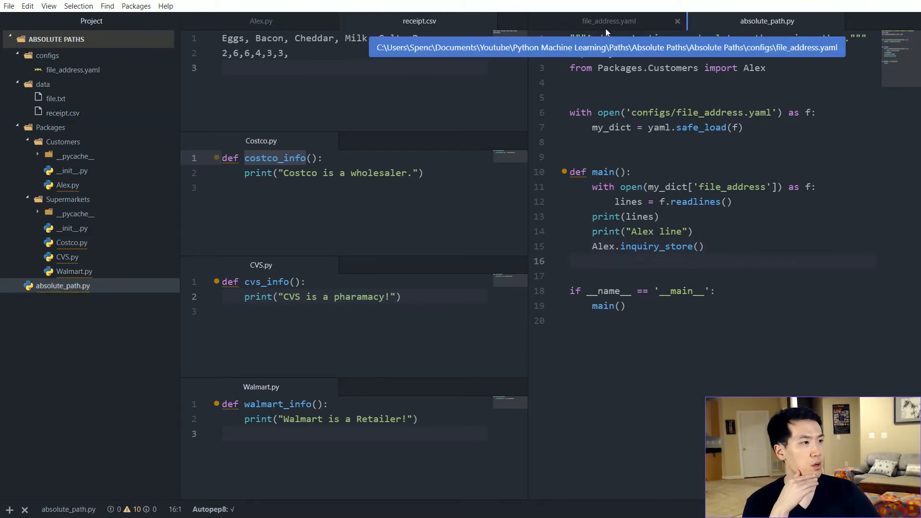
# Add receipt_addres: mapping to data/receipt.csv in file_address.yaml.
pyautogui.click(607, 21)
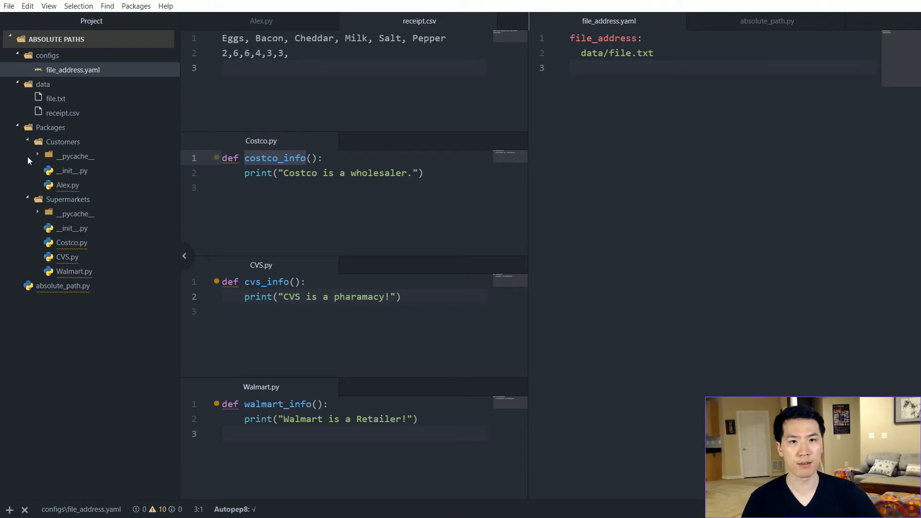
pyautogui.write('receipt')
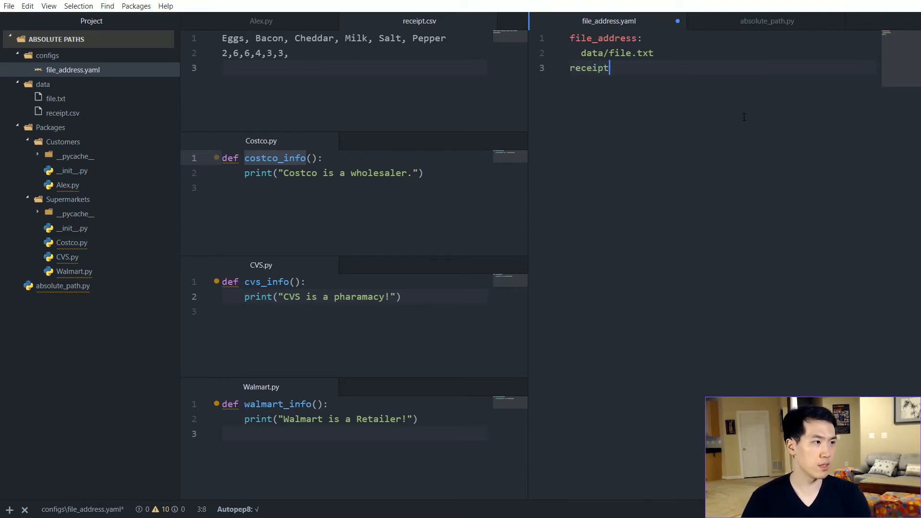
pyautogui.write('_addres:')
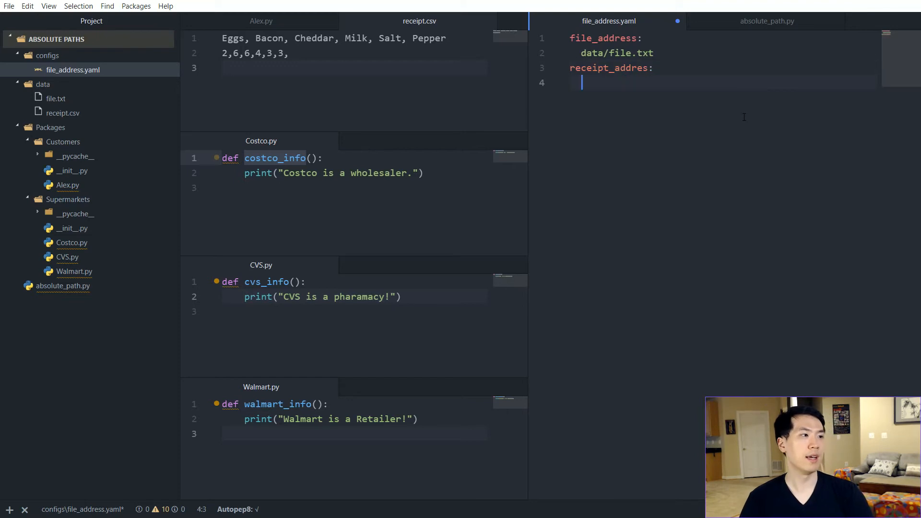
pyautogui.write('data/re')
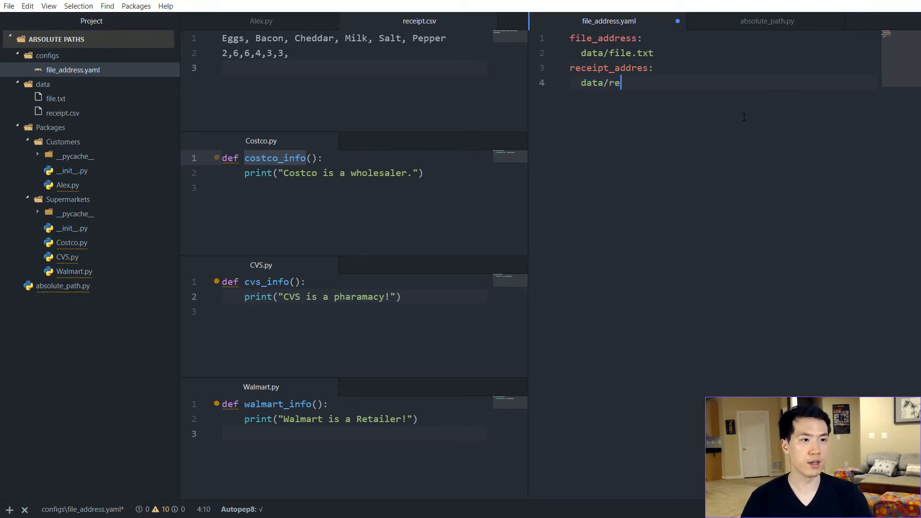
pyautogui.write('ceipt.csv')
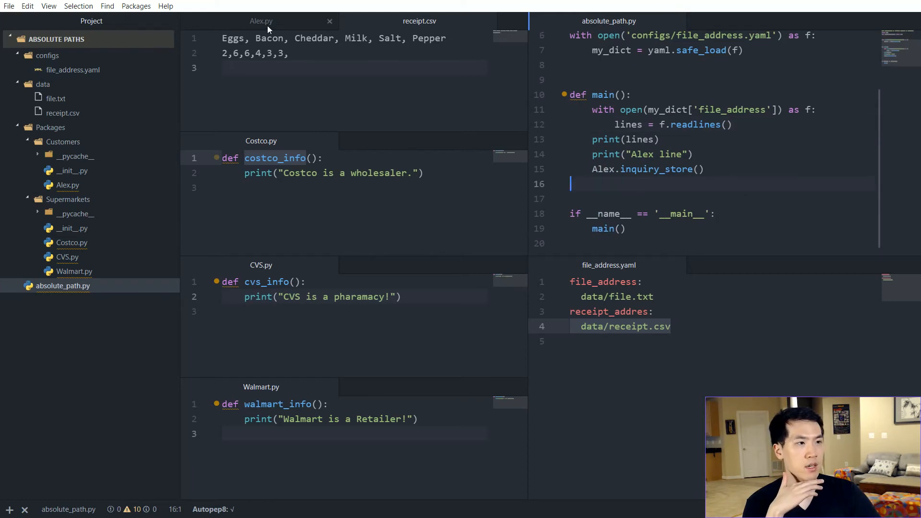
pyautogui.click(260, 21)
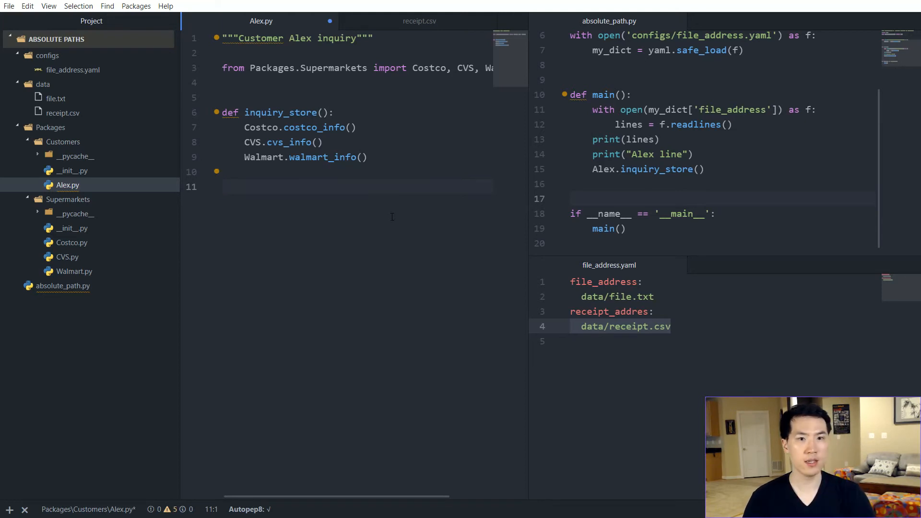
# Import pandas as pd and define get_receipt(receipt_address: str) in Alex.py.
pyautogui.write('def')
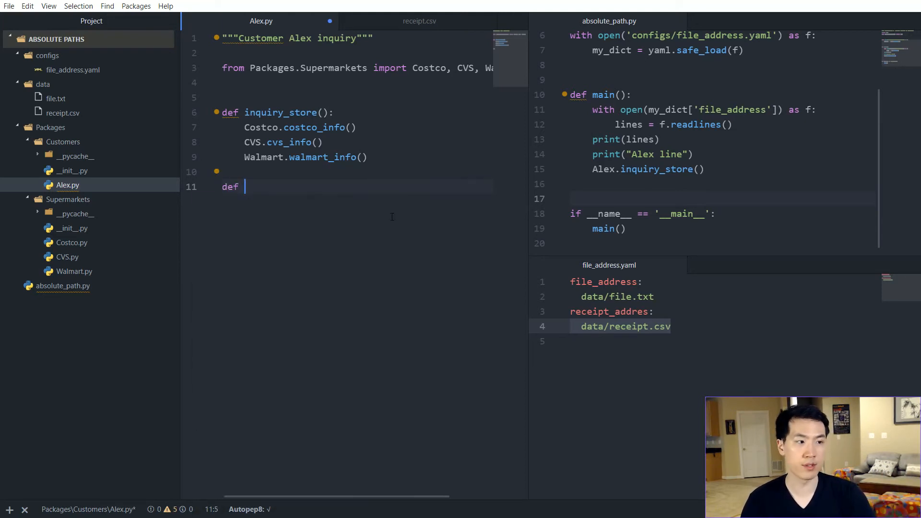
pyautogui.write('get_rece')
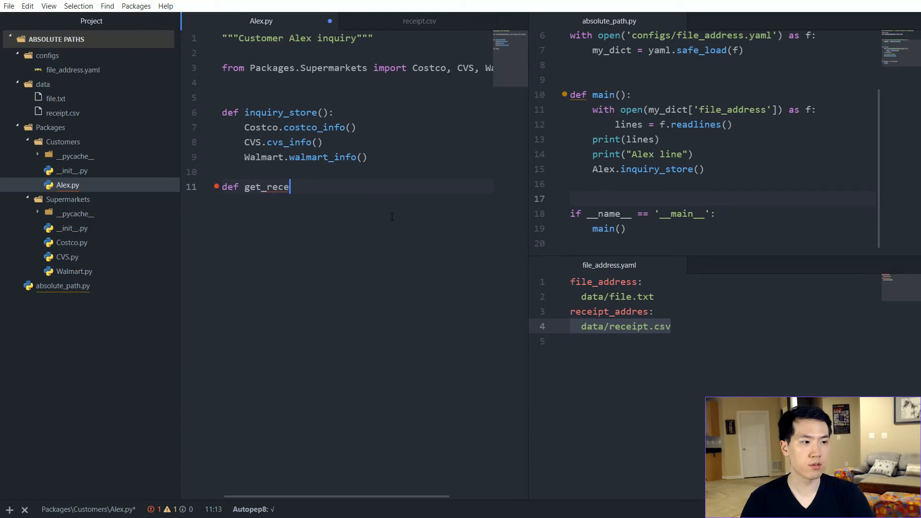
pyautogui.write('ipt()')
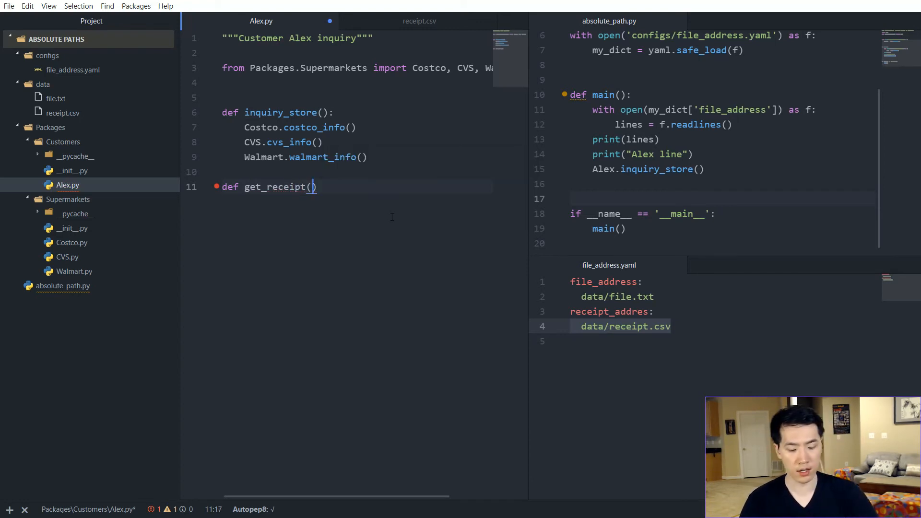
pyautogui.write(':')
pyautogui.write('pass')
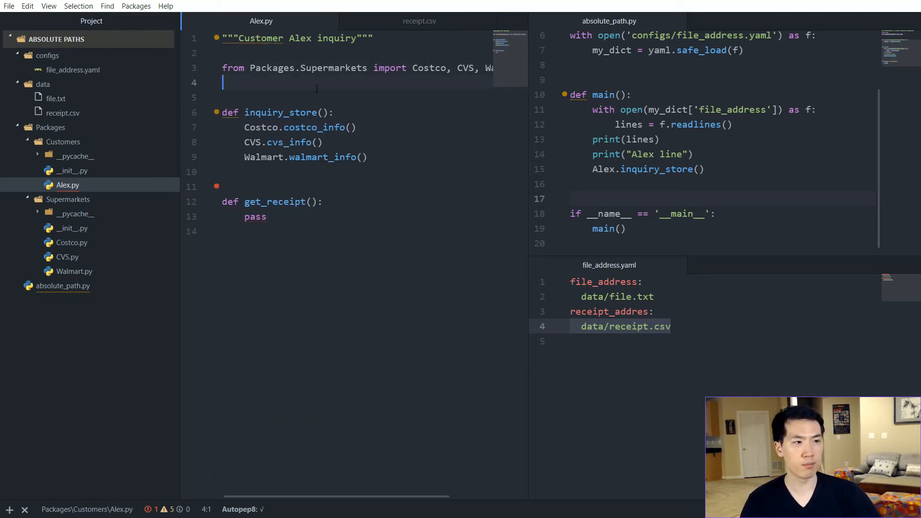
pyautogui.write('import pandas as pd')
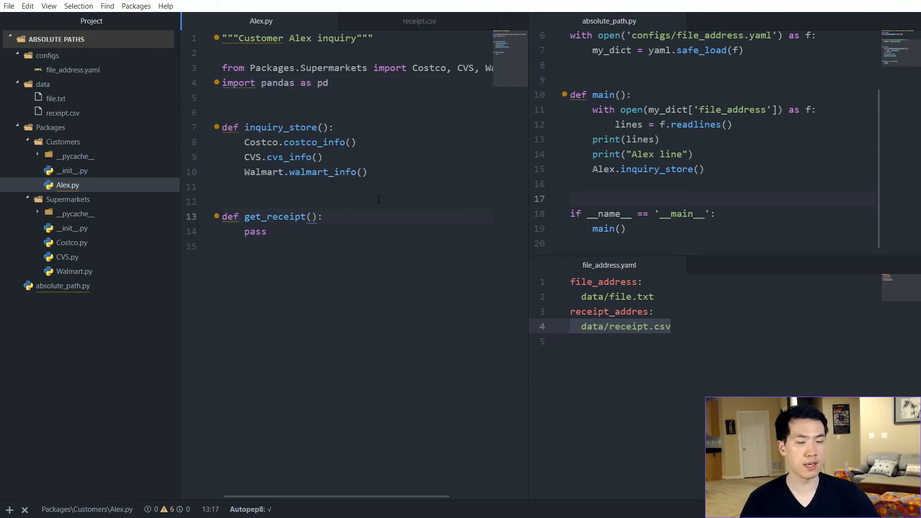
pyautogui.write('receipt')
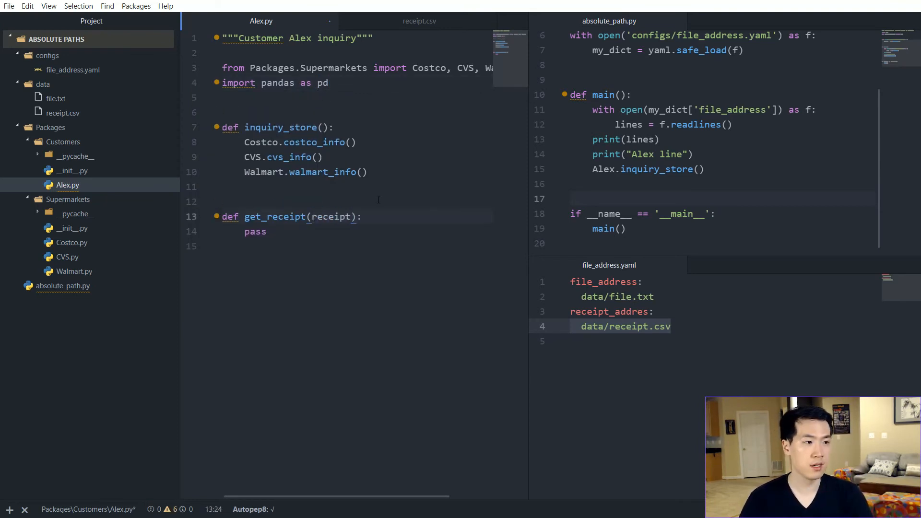
pyautogui.write('_address: str')
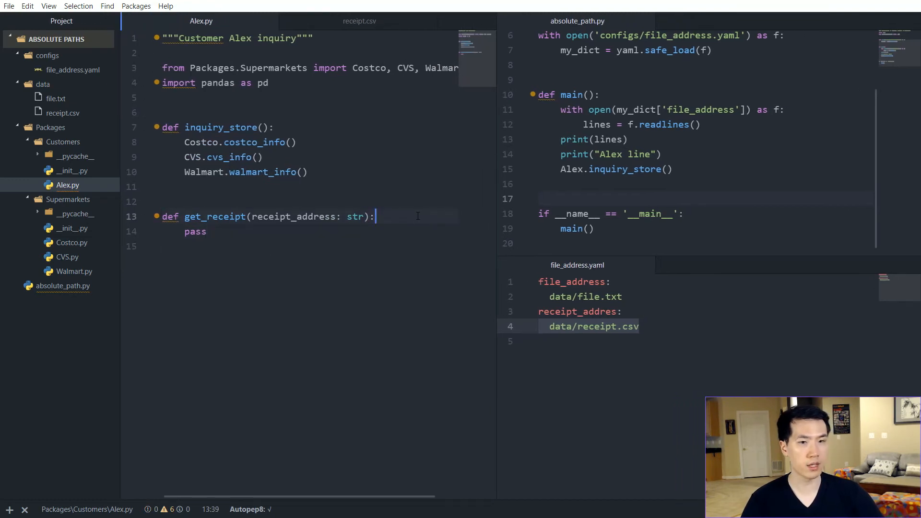
# Read the receipt csv with pd.read_csv(delimiter=",") and print the file.
pyautogui.write('file = pd')
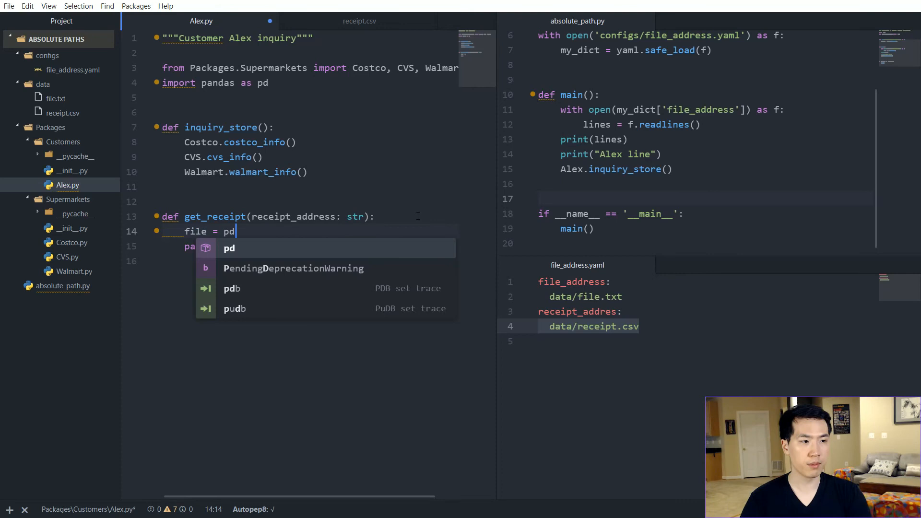
pyautogui.write('.read_csv(')
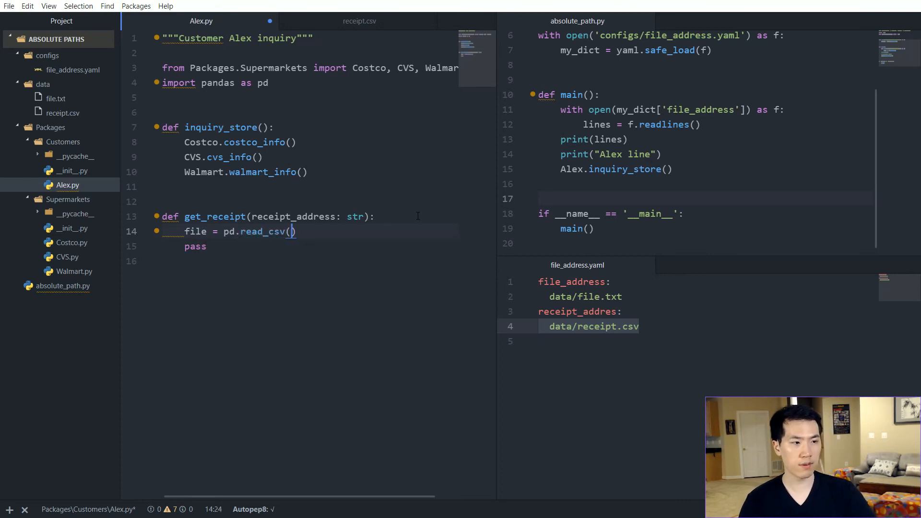
pyautogui.write('receipt_address,')
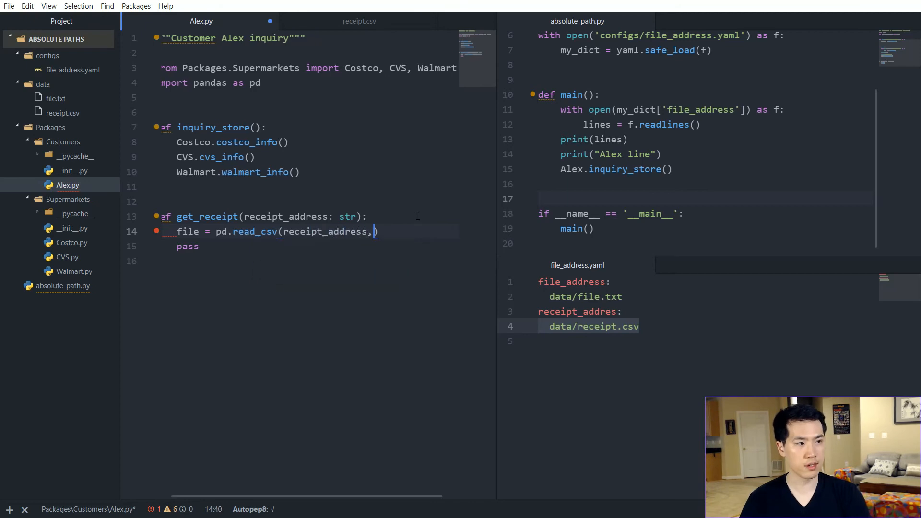
pyautogui.write('delimeter')
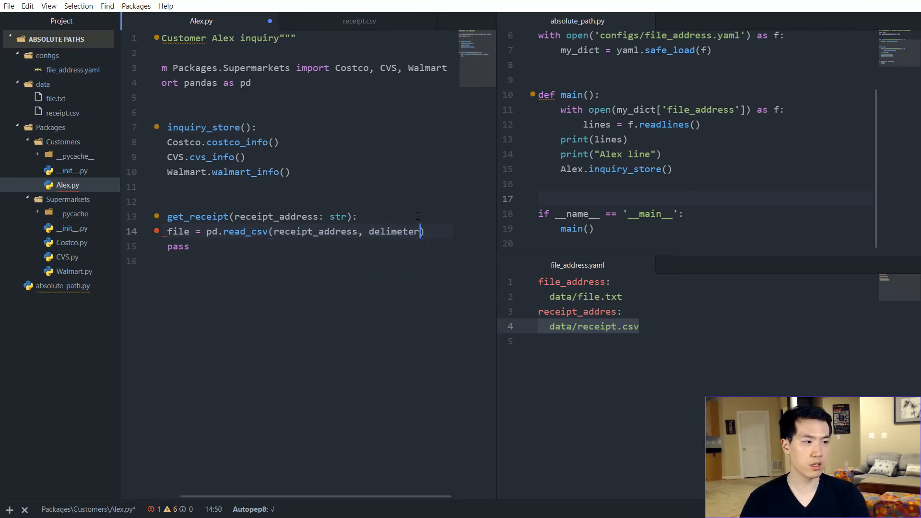
pyautogui.write('= ","')
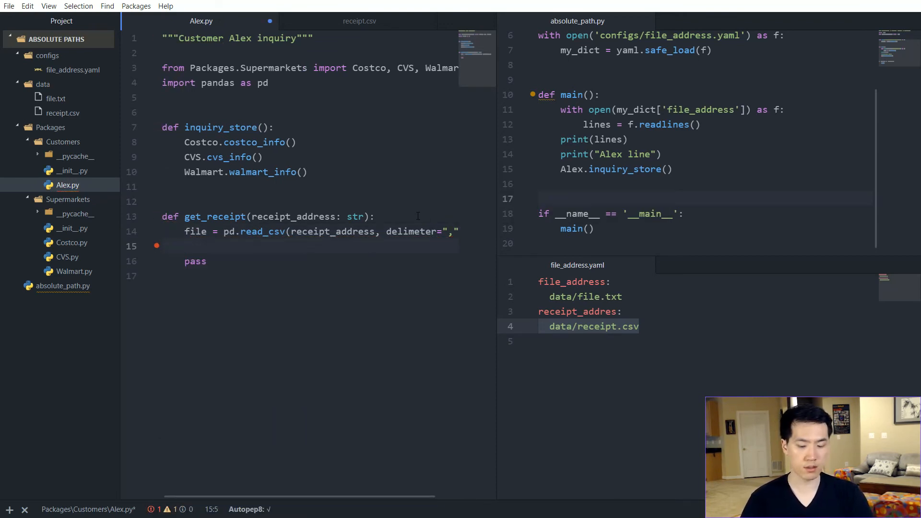
pyautogui.write('print(file)')
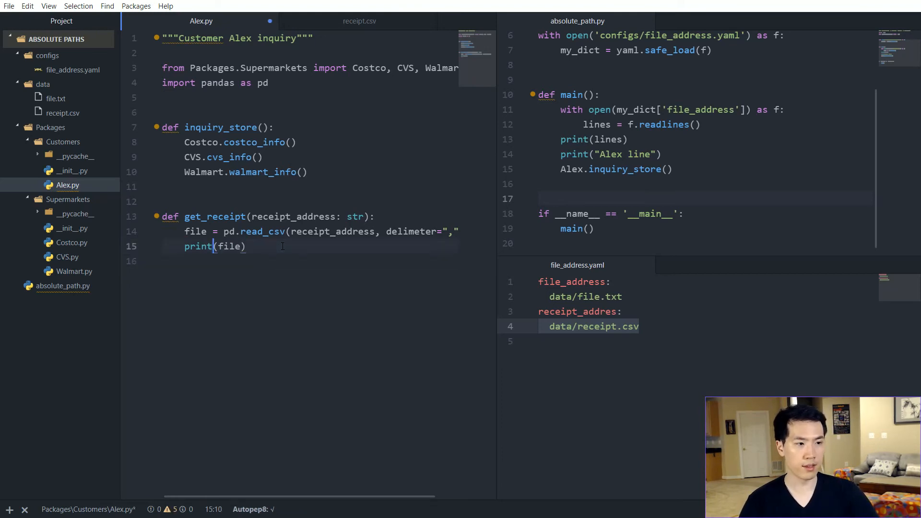
# Set file.index = ["Money (USD)"] before printing.
pyautogui.press('Enter')
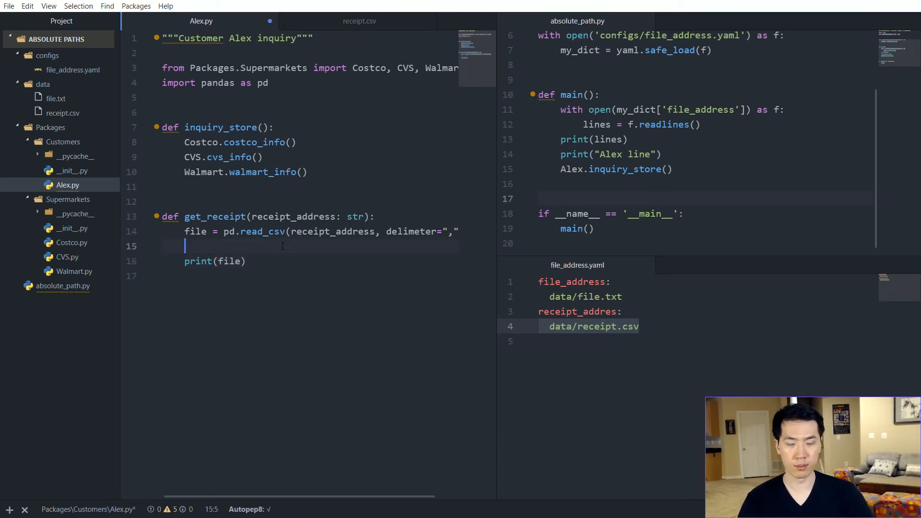
pyautogui.write("file.index = '")
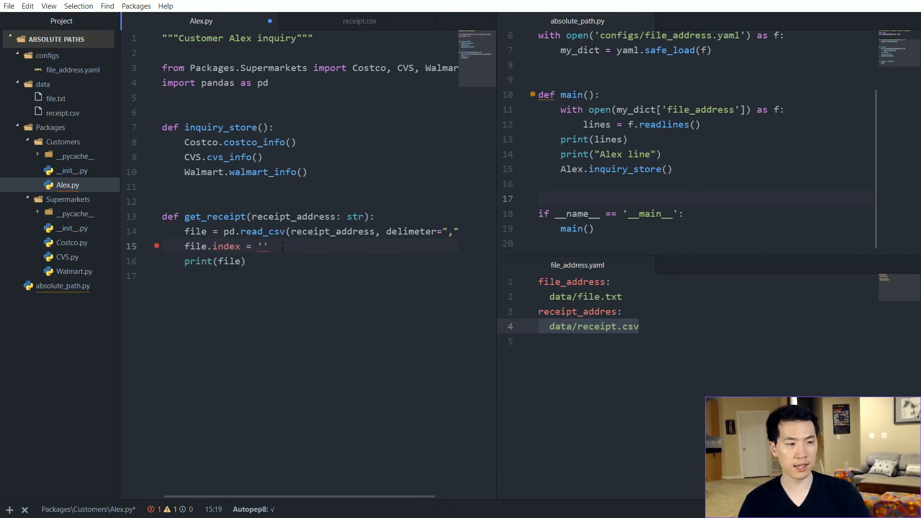
pyautogui.write('[""]')
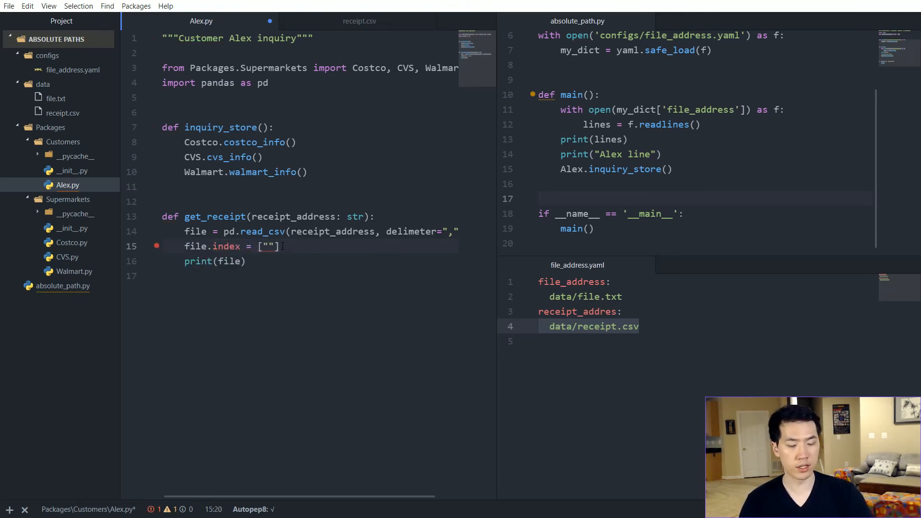
pyautogui.write('Money')
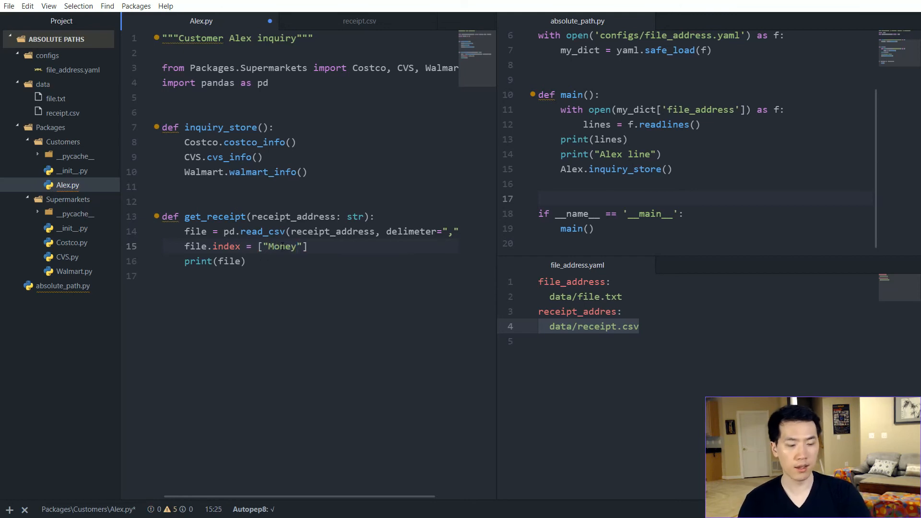
pyautogui.write('(USD)')
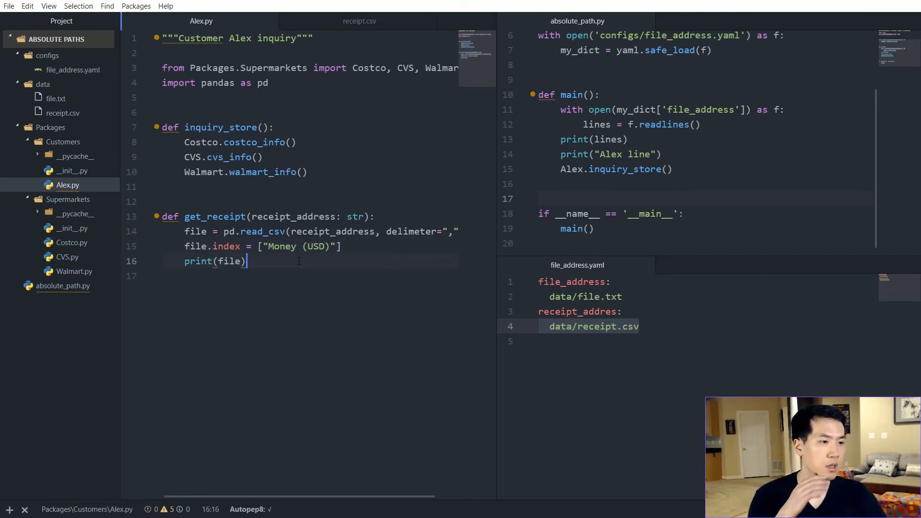
pyautogui.click(649, 213)
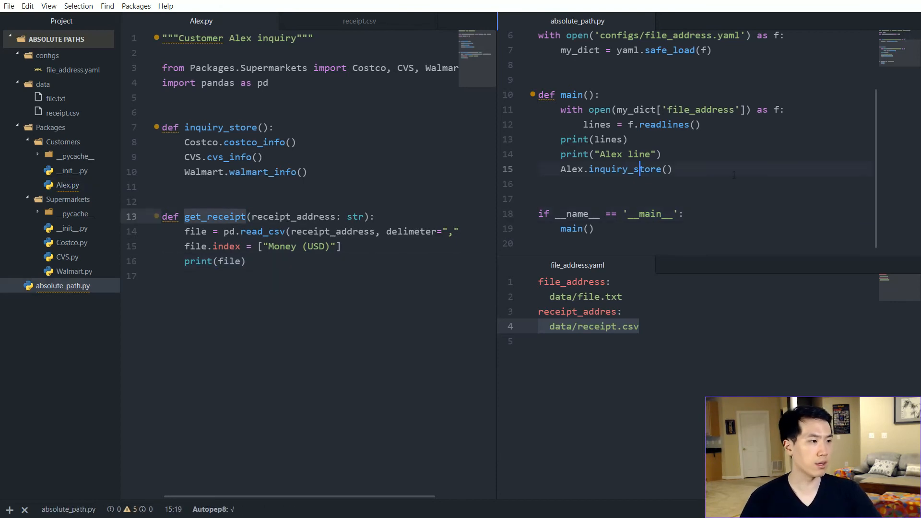
# Call Alex.get_receipt(my_dict['receipt_addres']) inside main() in absolute_path.py.
pyautogui.write('Alex.get_receipt(')
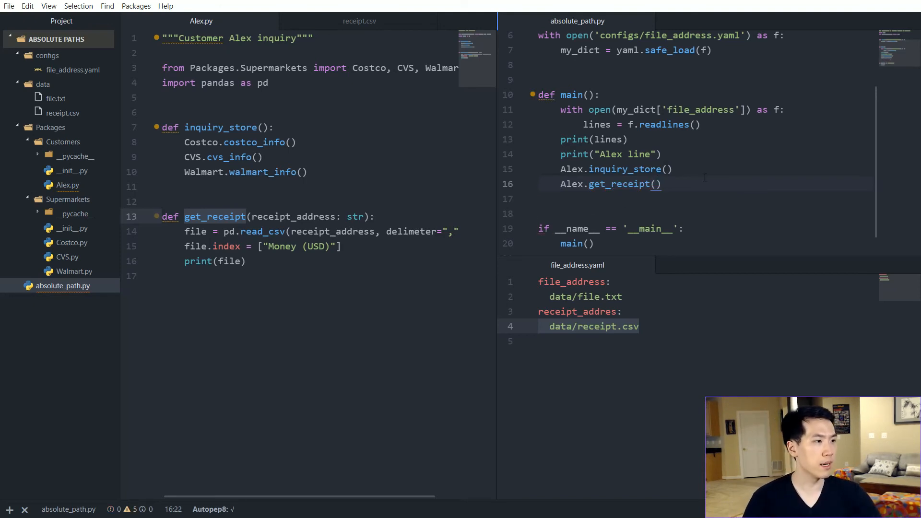
pyautogui.write('my_dict[')
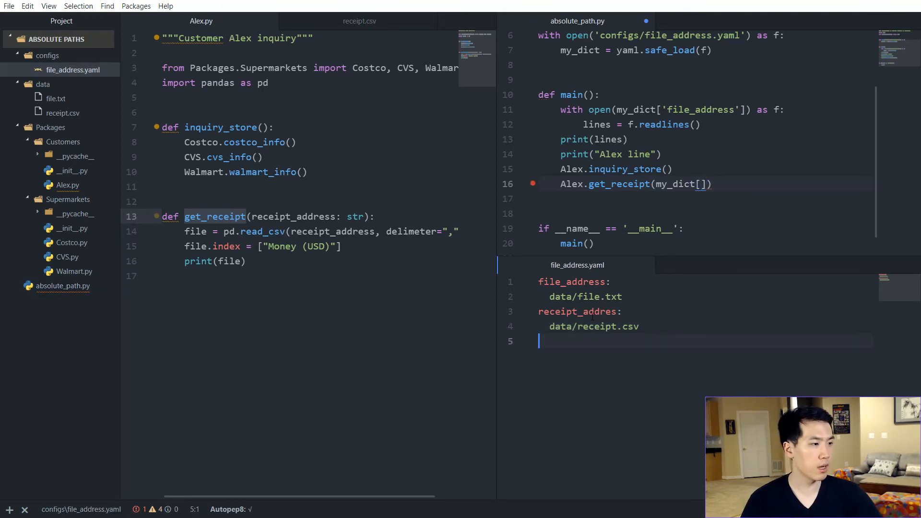
pyautogui.write("'receipt_addres'")
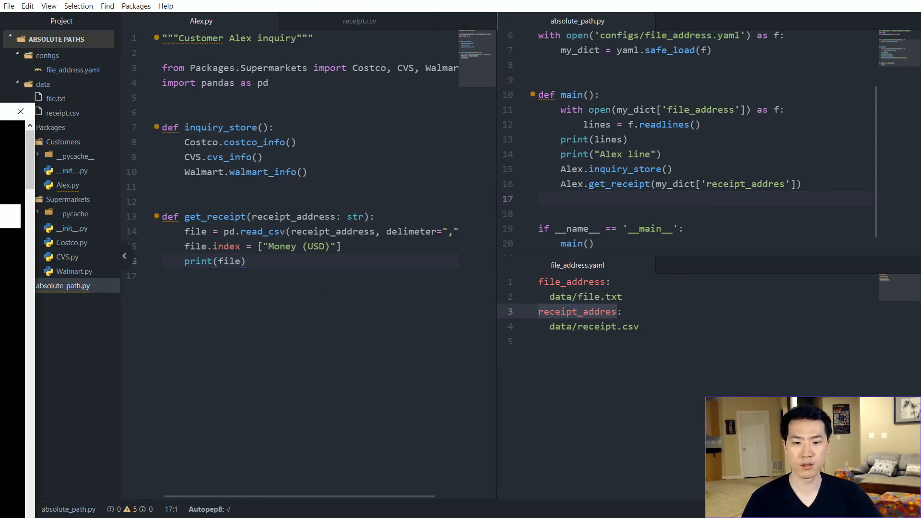
# Rerun python absolute_path.py in the Anaconda Prompt to print the receipt table.
pyautogui.click(310, 506)
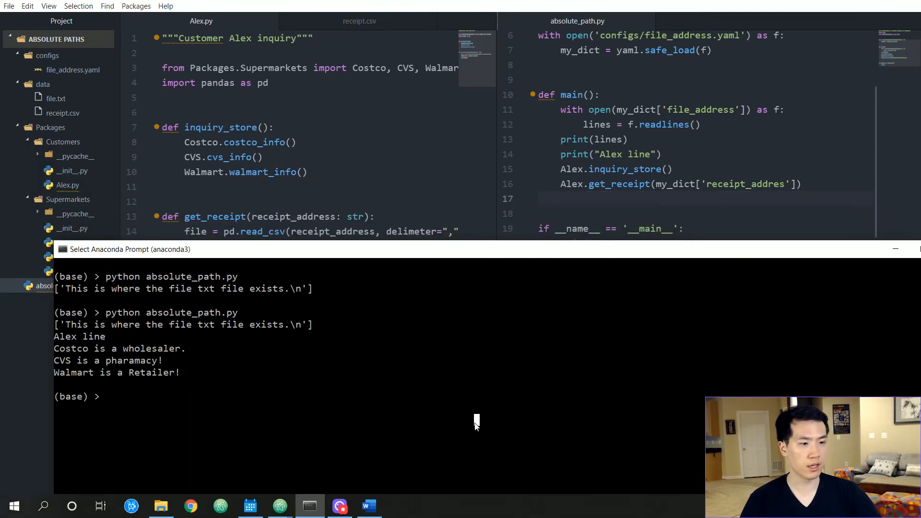
pyautogui.press('Enter')
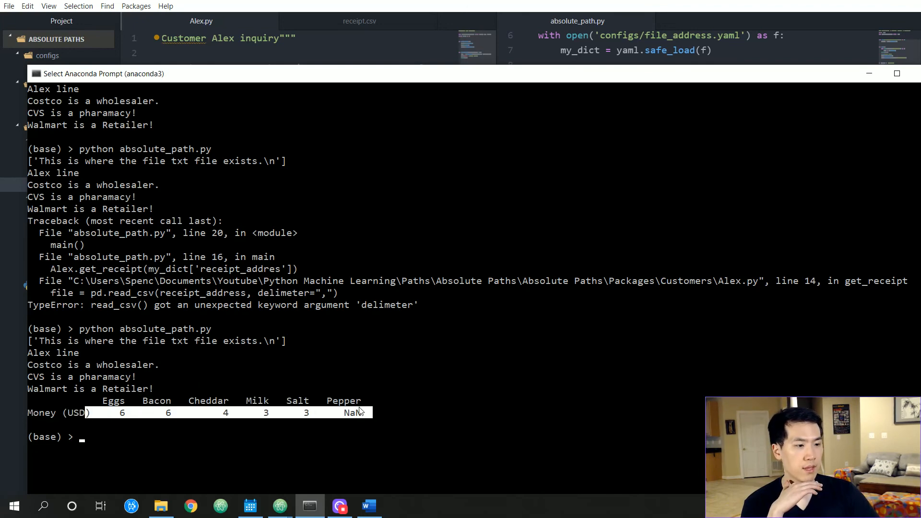
pyautogui.moveTo(205, 420)
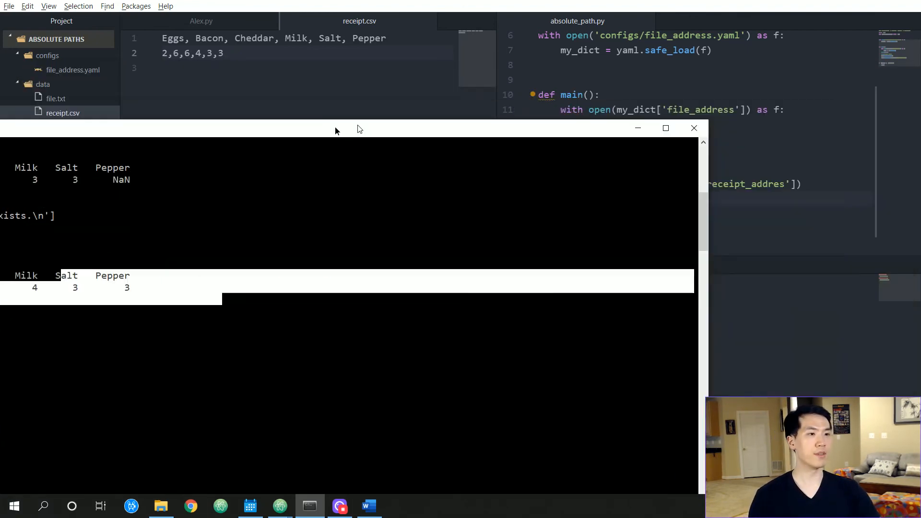
# Bring Atom back to the front and show the Alex.py customer script.
pyautogui.click(693, 128)
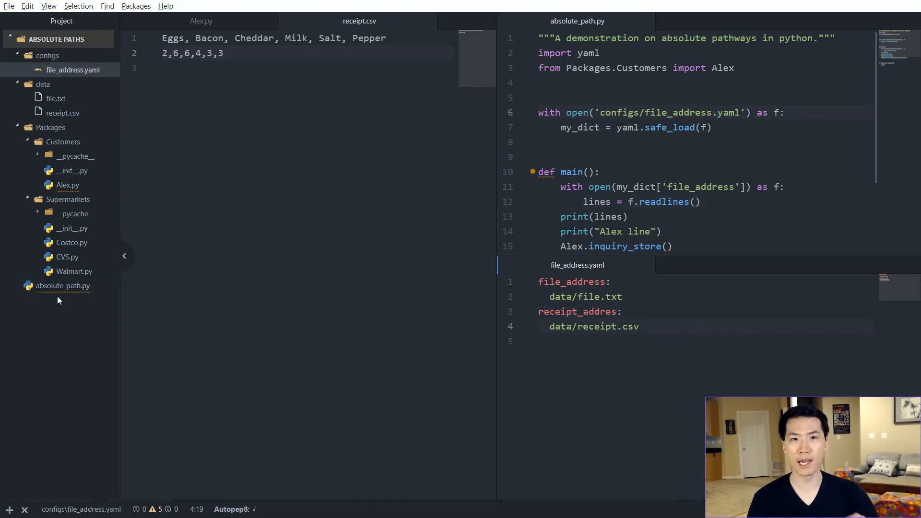
pyautogui.click(639, 326)
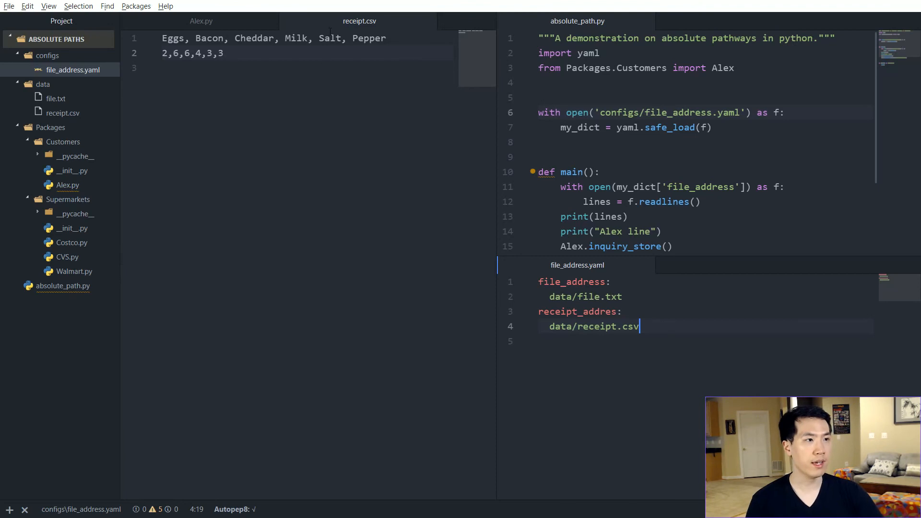
pyautogui.click(201, 21)
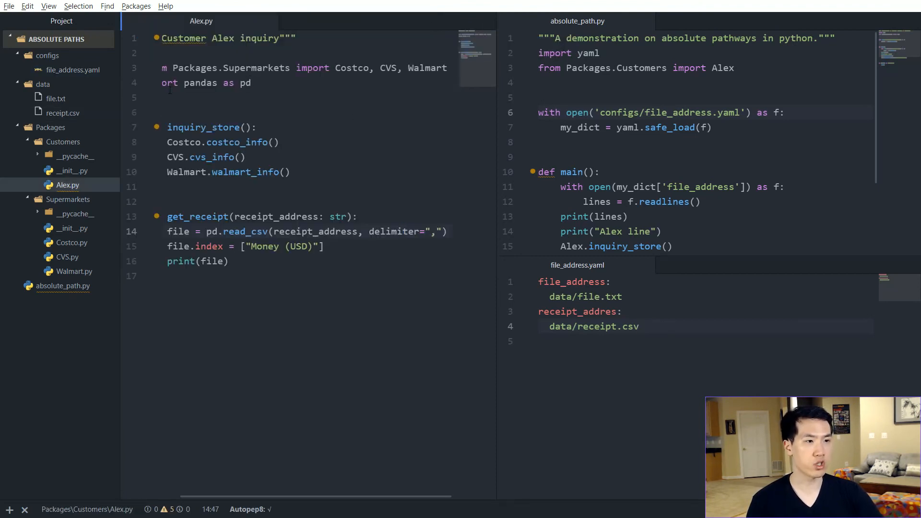